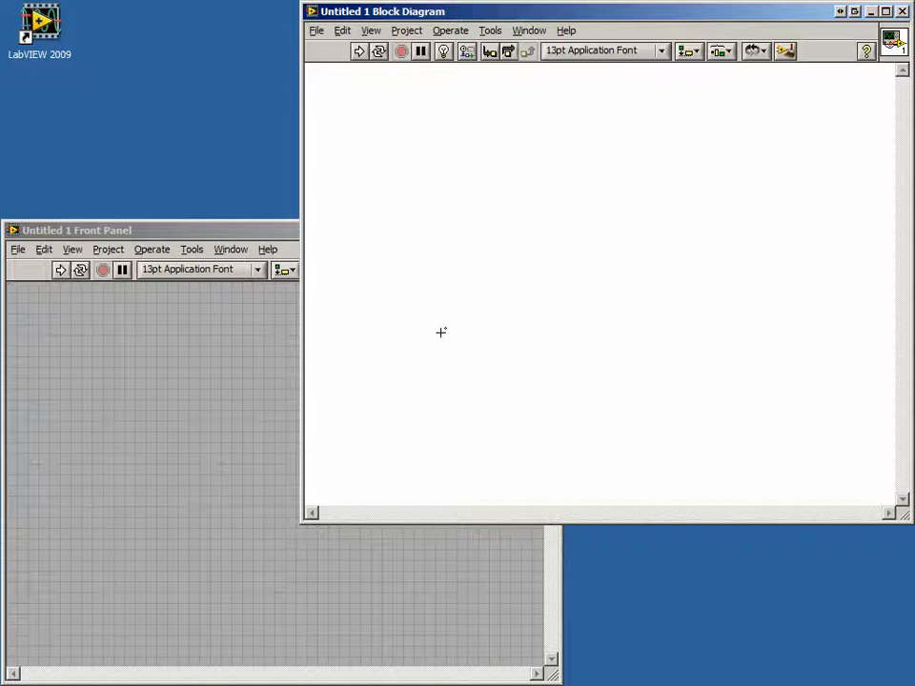
mouse_move(450, 319)
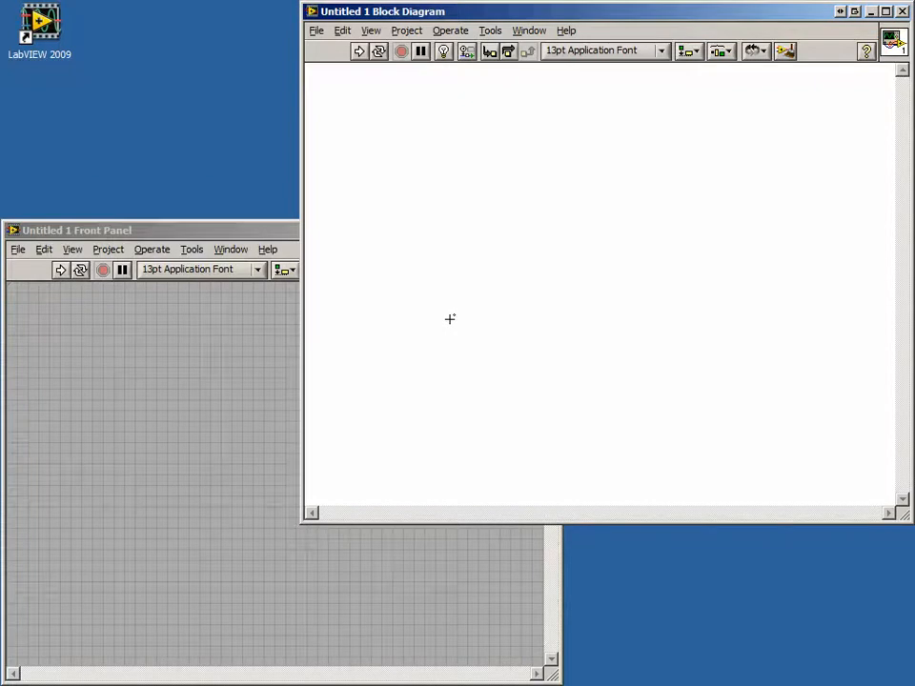
mouse_move(444, 232)
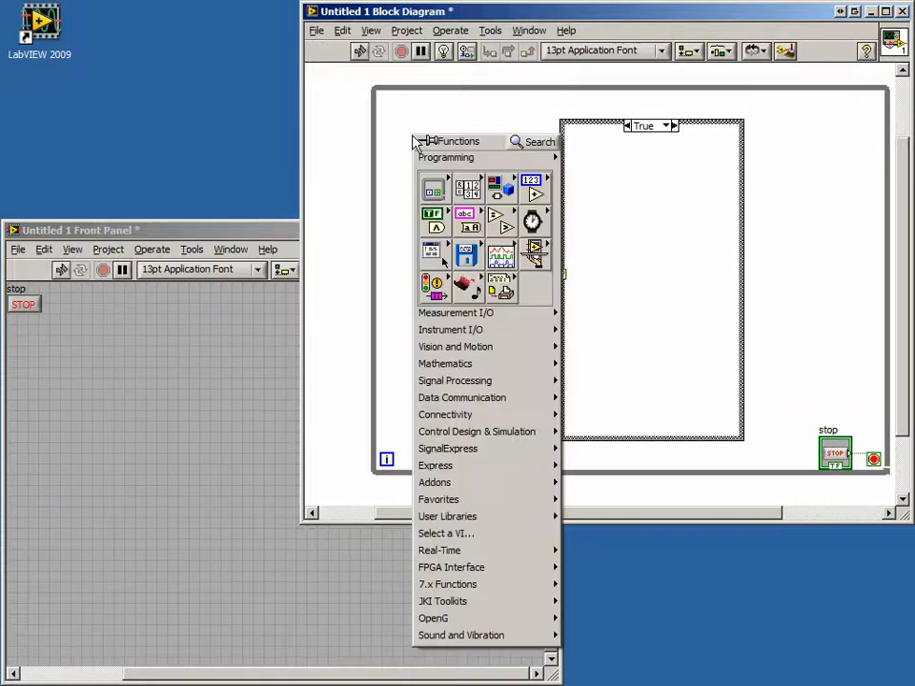
- Place a DAQ Assistant acquiring analog voltage on Dev1 audioInputLeft and audioInputRight
click(435, 466)
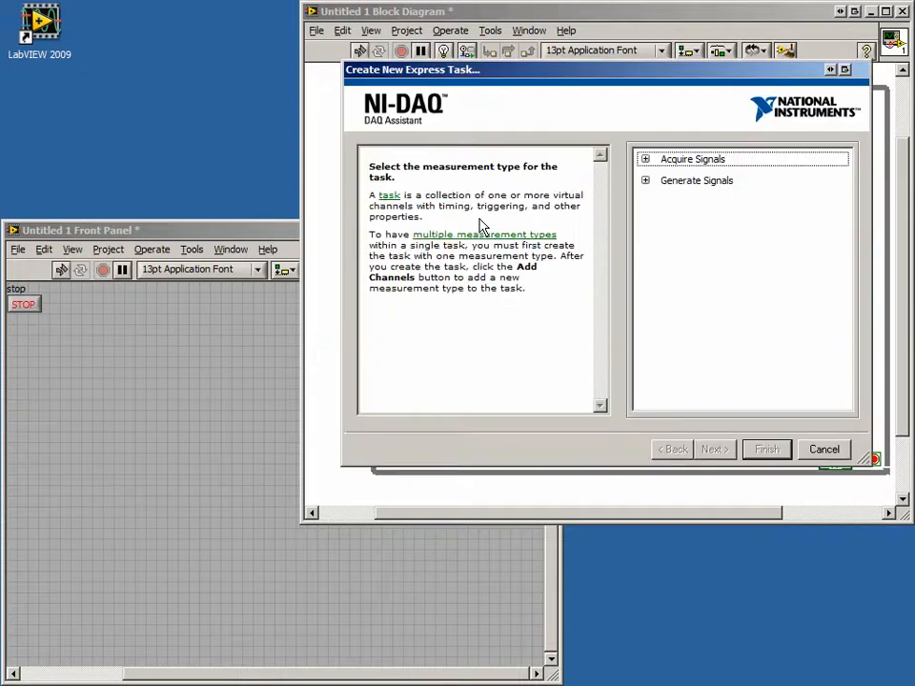
mouse_move(627, 209)
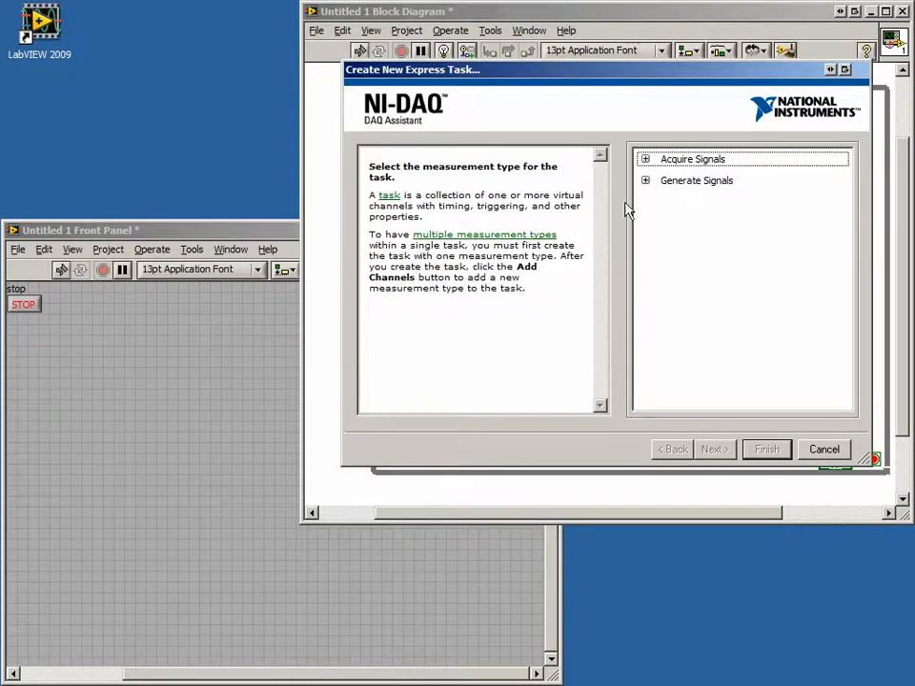
click(645, 160)
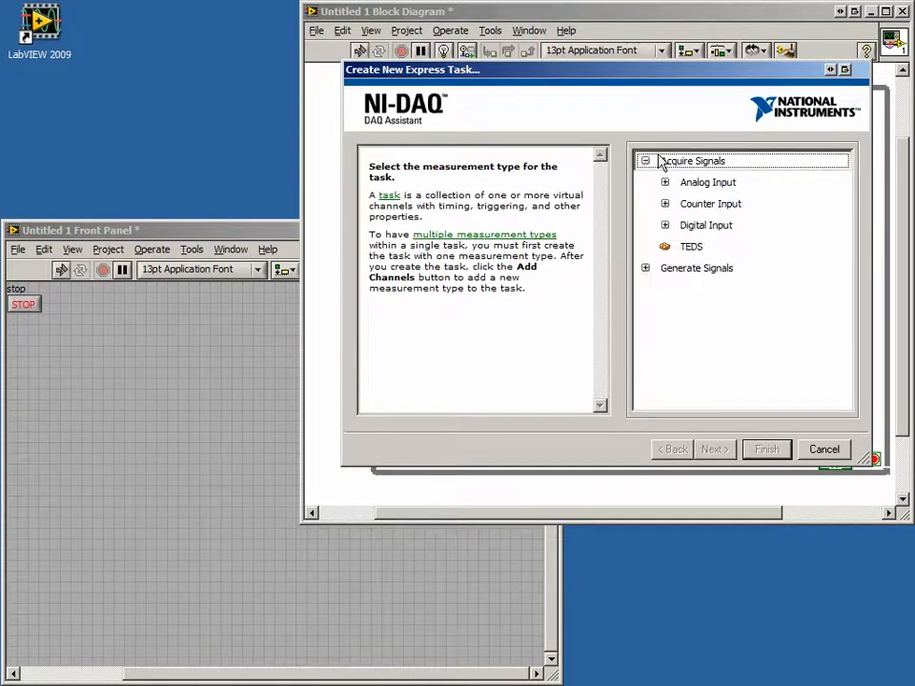
click(663, 183)
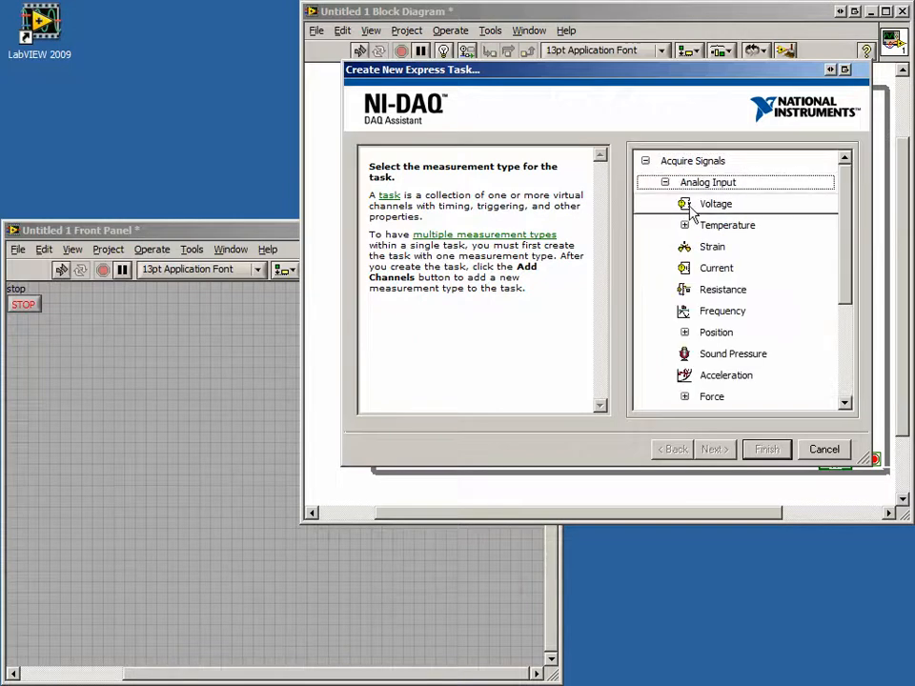
click(717, 204)
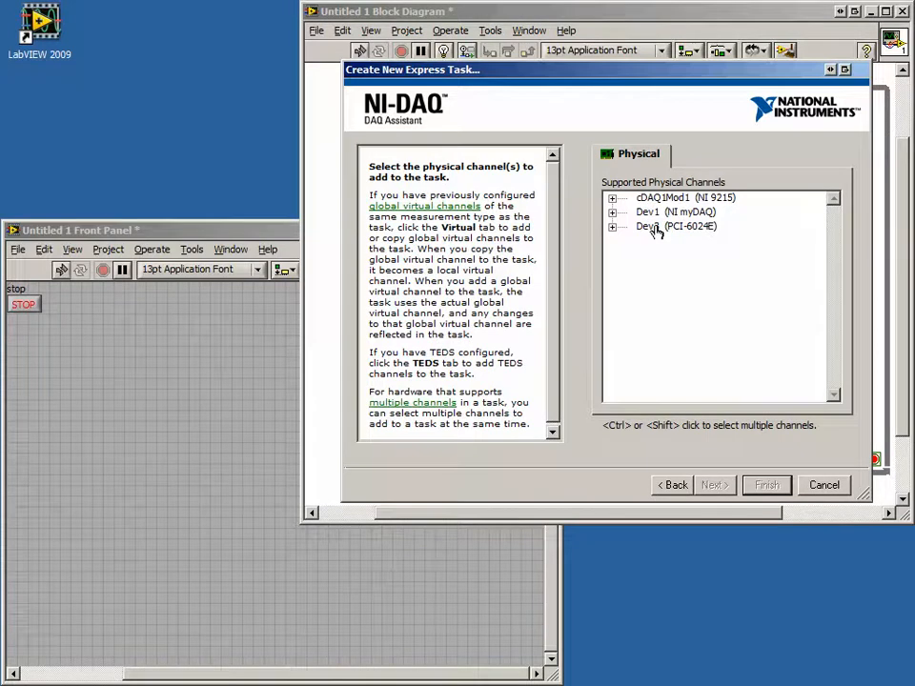
click(614, 212)
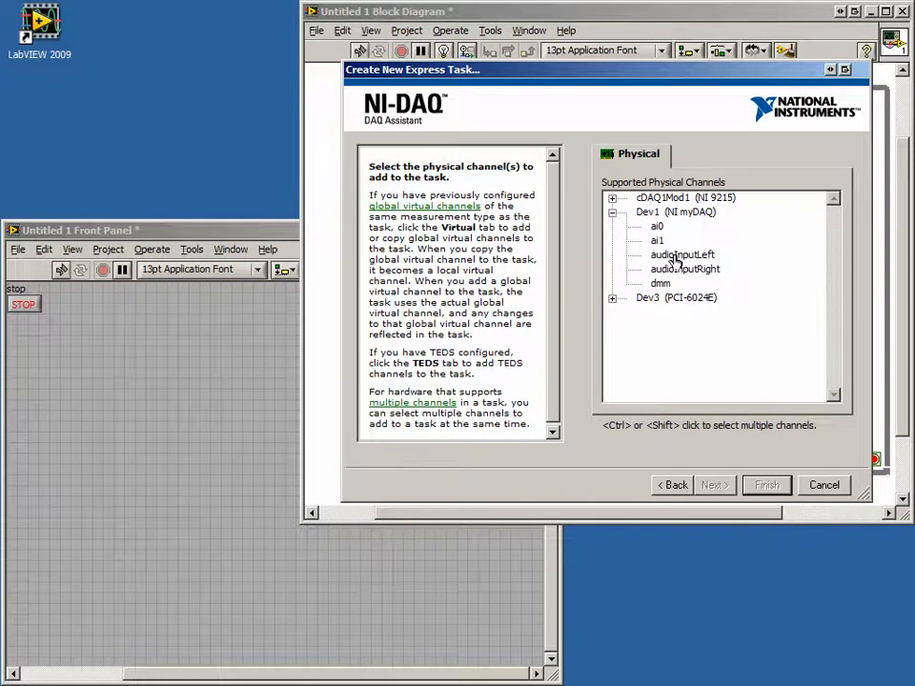
click(684, 269)
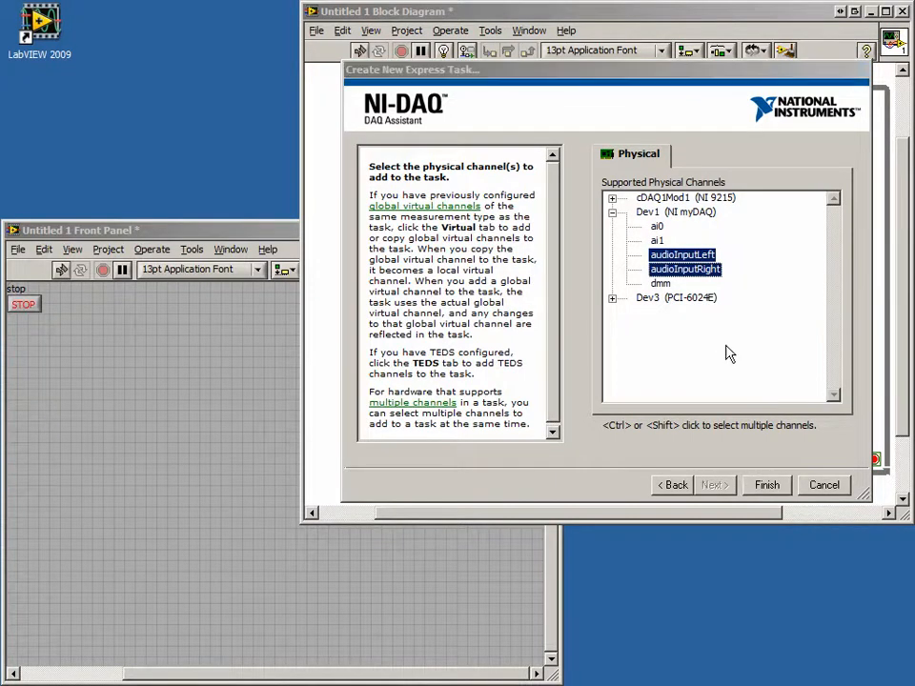
- Finish the task with ±2 V range, Continuous Samples and 10k samples to read
click(766, 487)
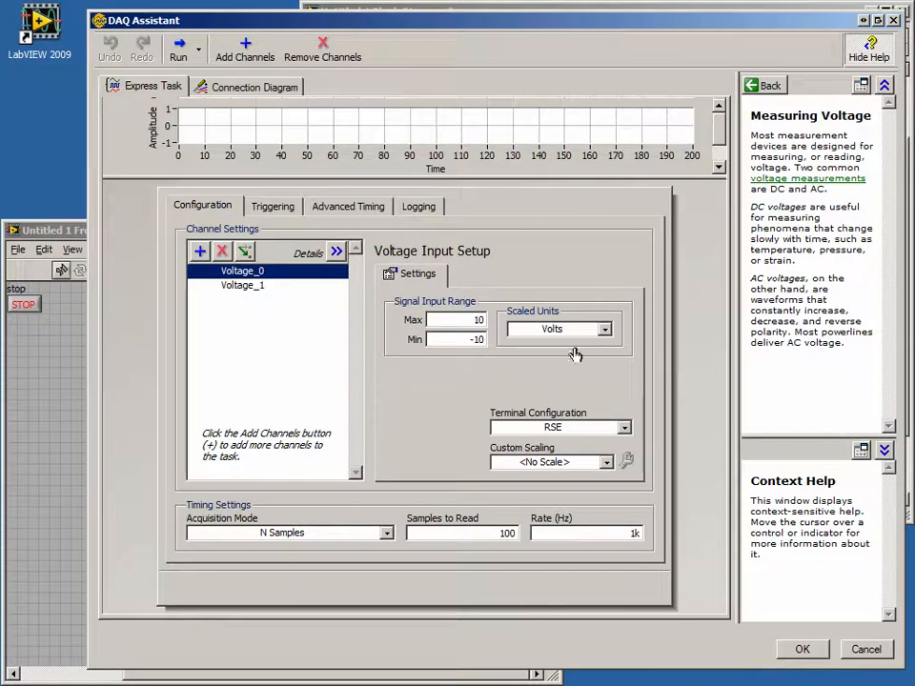
mouse_move(244, 286)
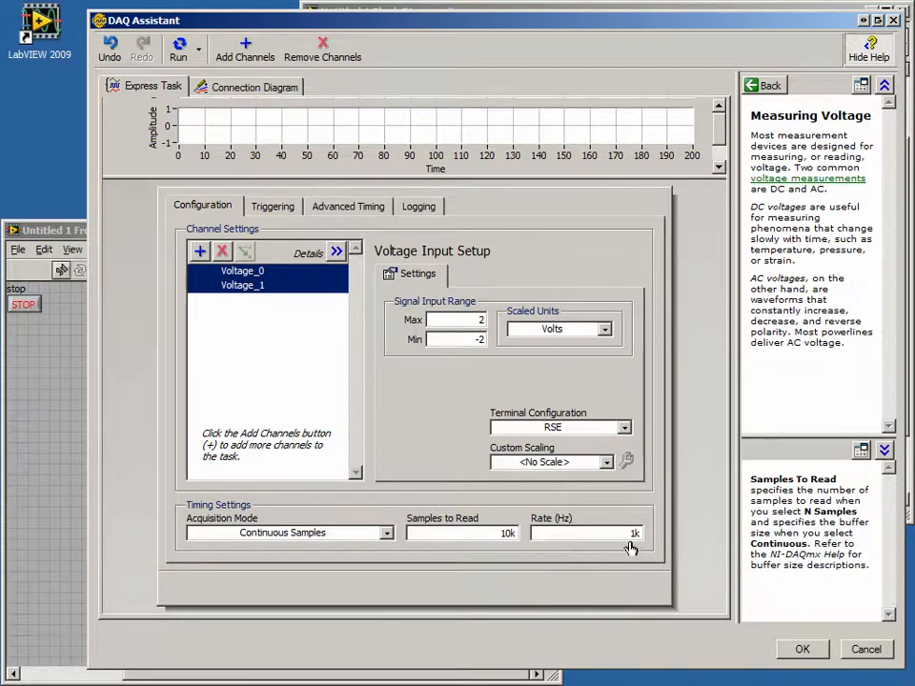
click(587, 534)
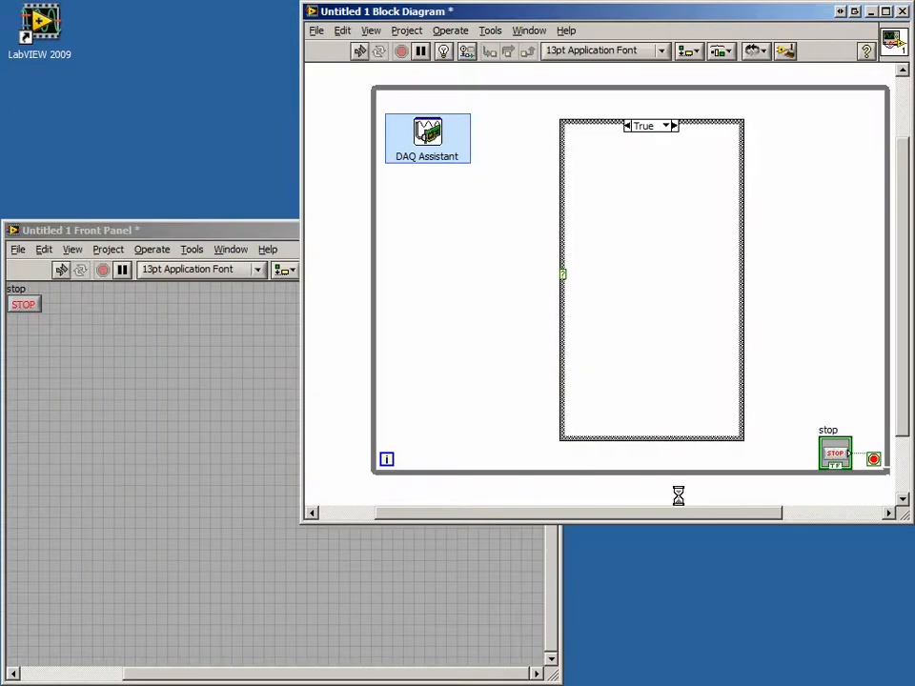
- Place a second DAQ Assistant generating voltage on Dev1 audioOutputLeft and audioOutputRight
double_click(427, 138)
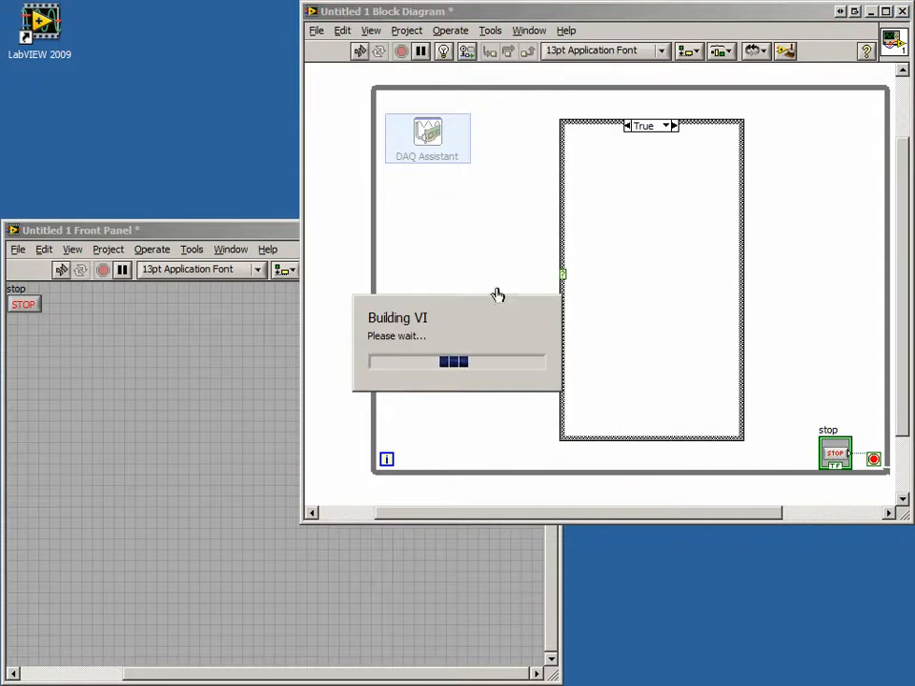
right_click(427, 138)
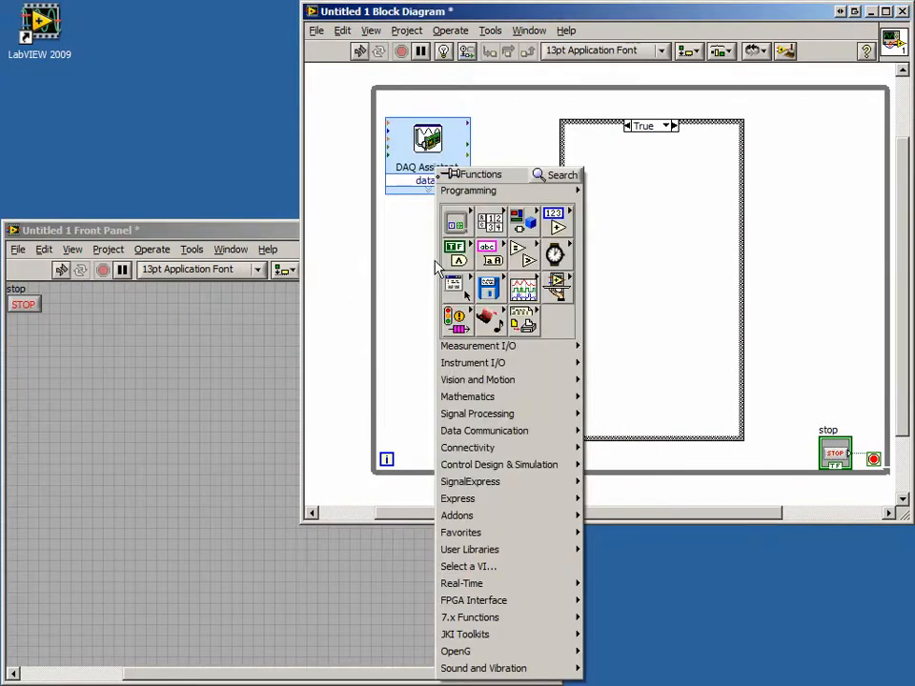
click(458, 500)
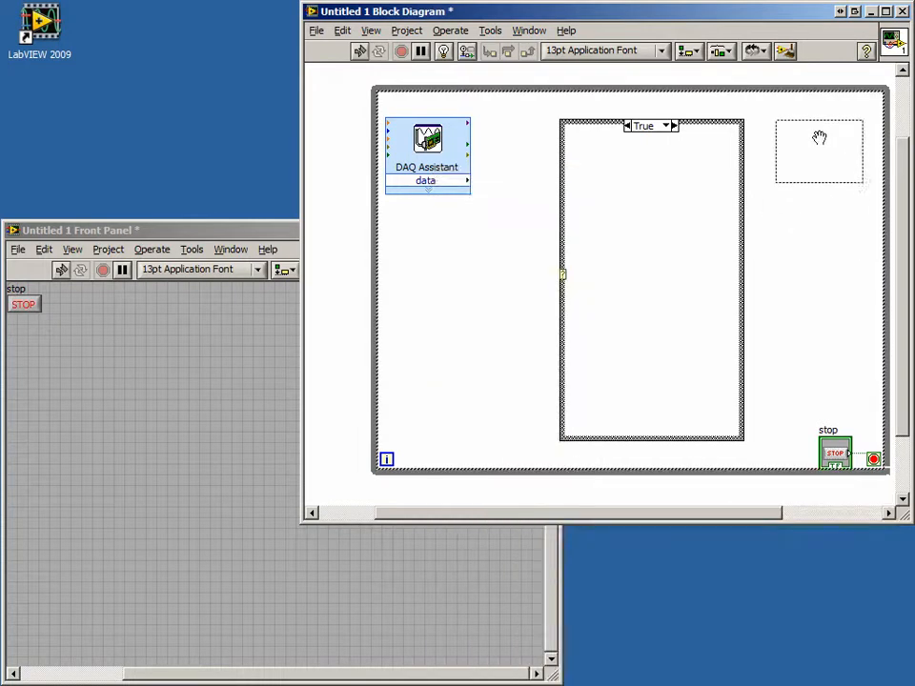
double_click(427, 143)
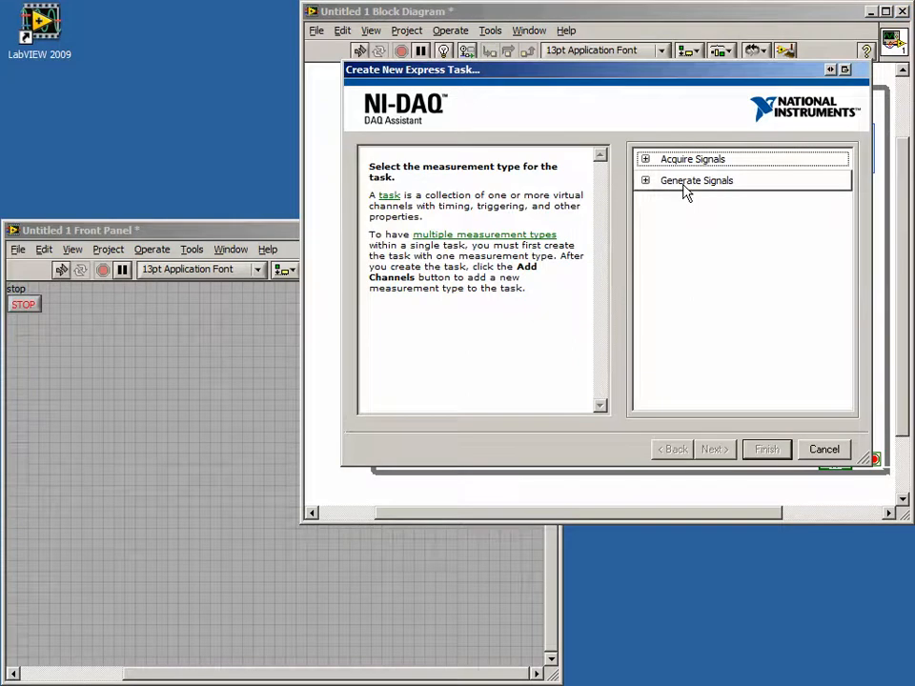
click(644, 181)
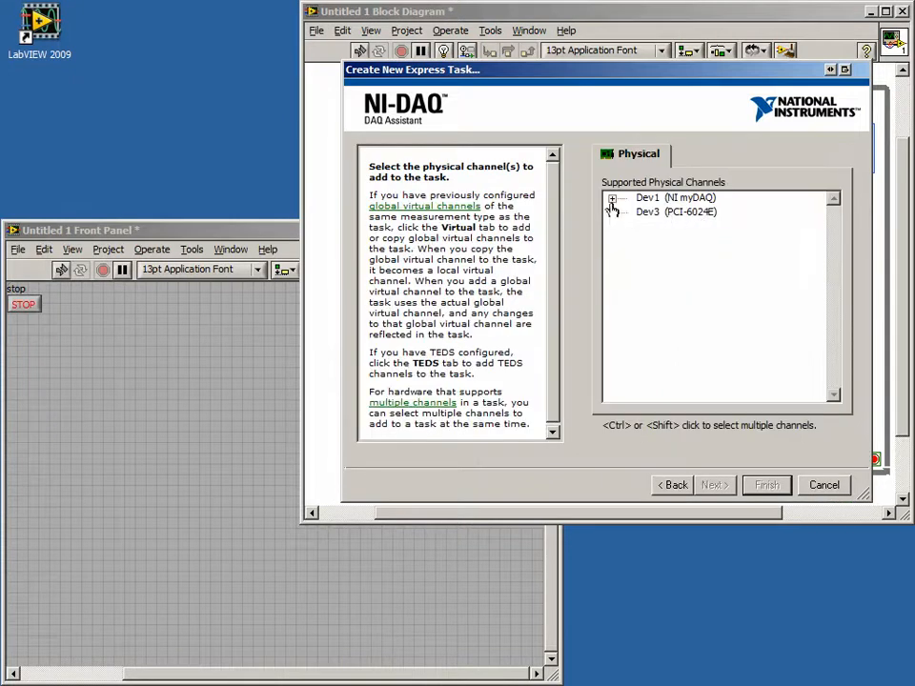
click(614, 197)
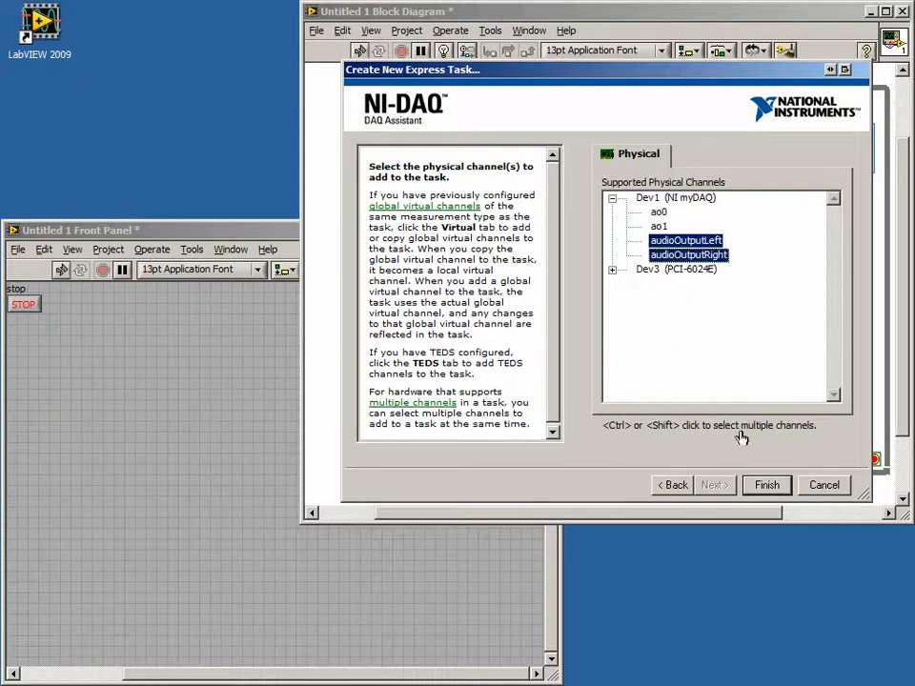
mouse_move(753, 488)
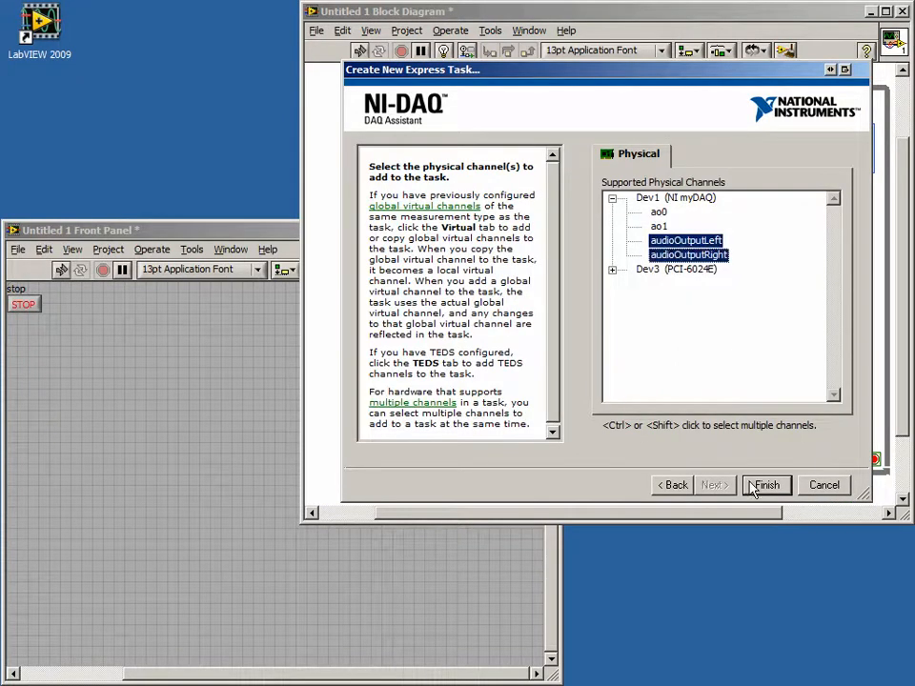
click(766, 486)
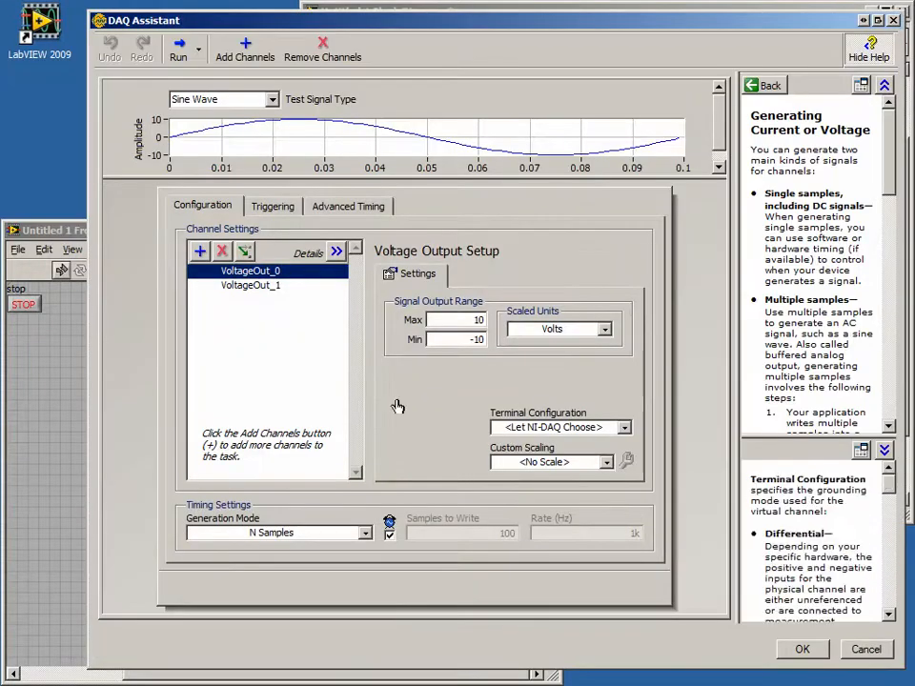
- Set the output channels to ±2 V maximum with Continuous Samples and accept
click(252, 286)
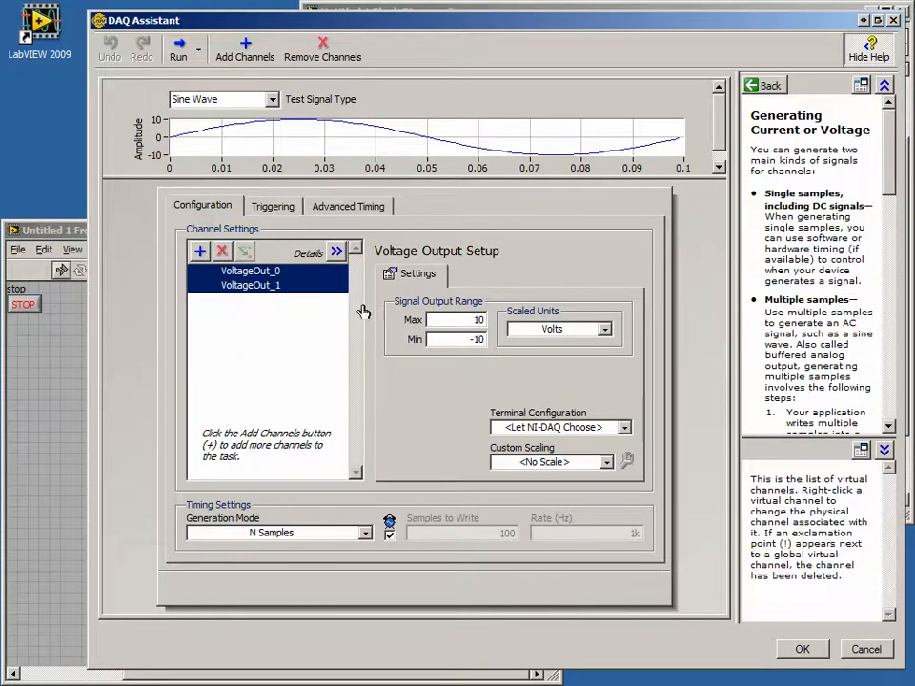
click(454, 321)
text(2)
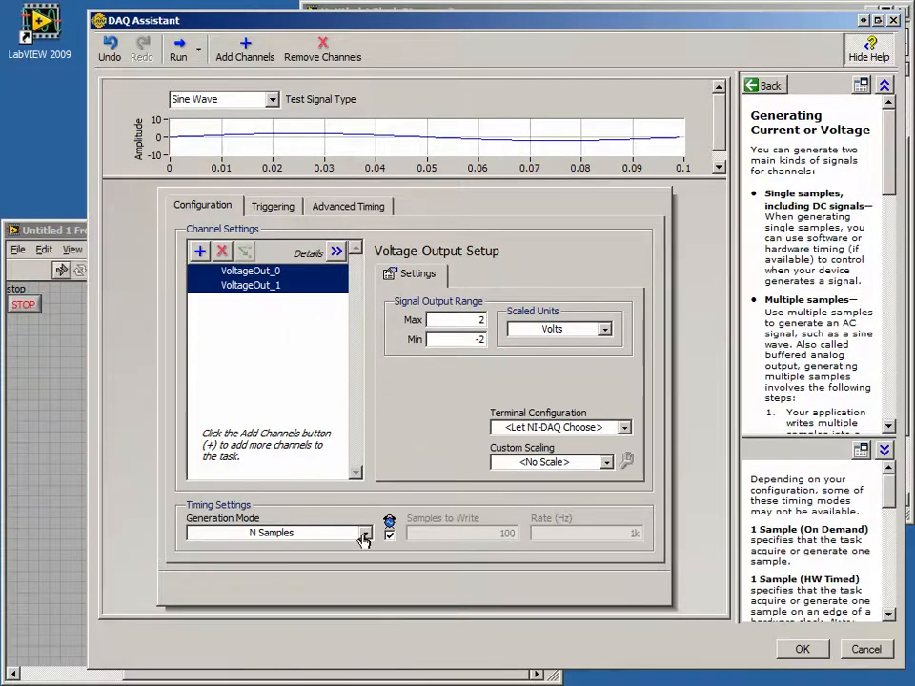
click(366, 532)
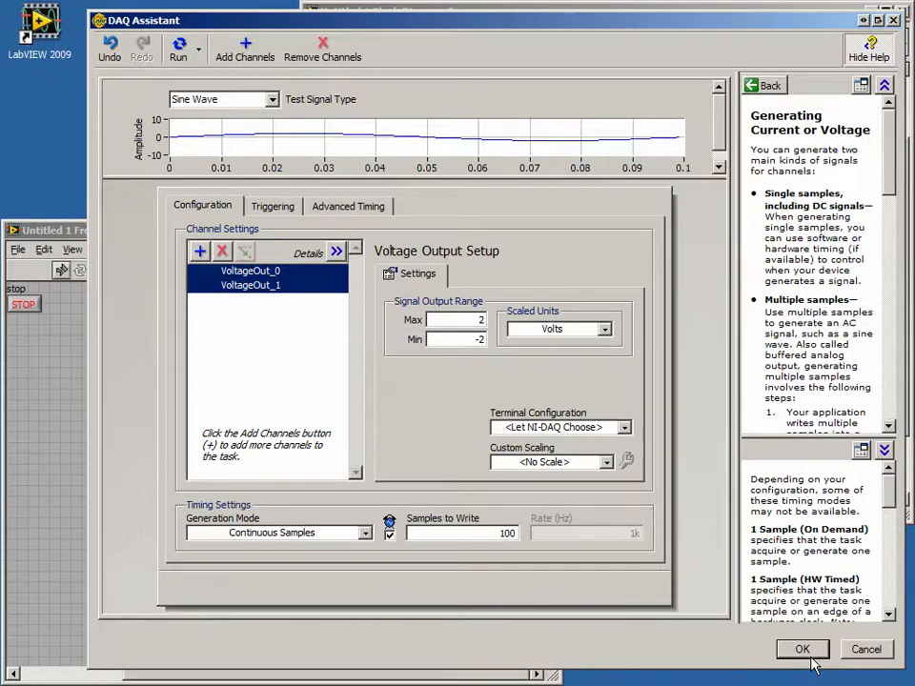
click(801, 648)
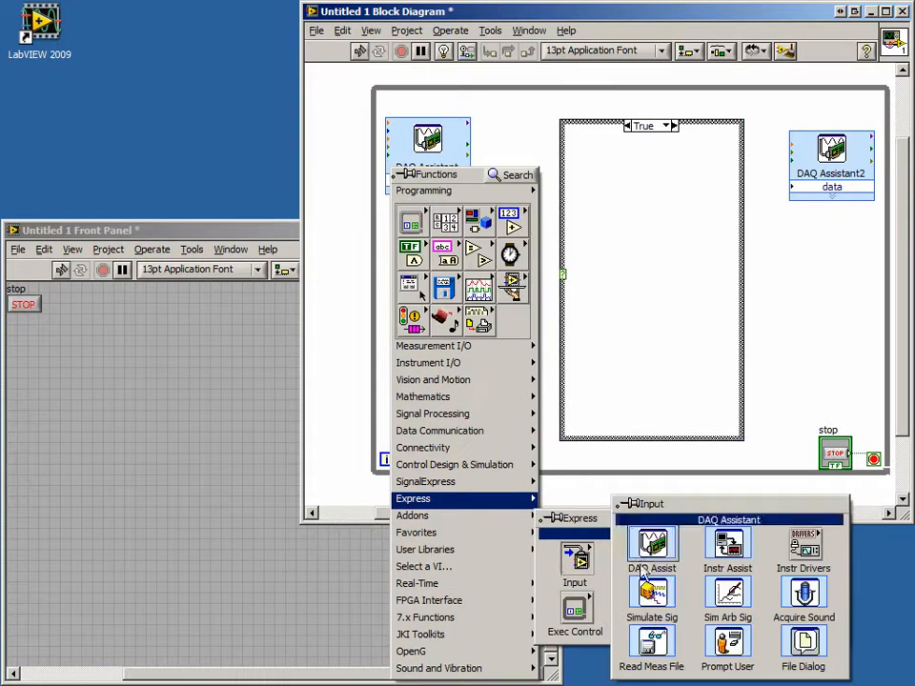
- Place a third DAQ Assistant reading digital lines port0/line0–line7 on Dev1
click(652, 552)
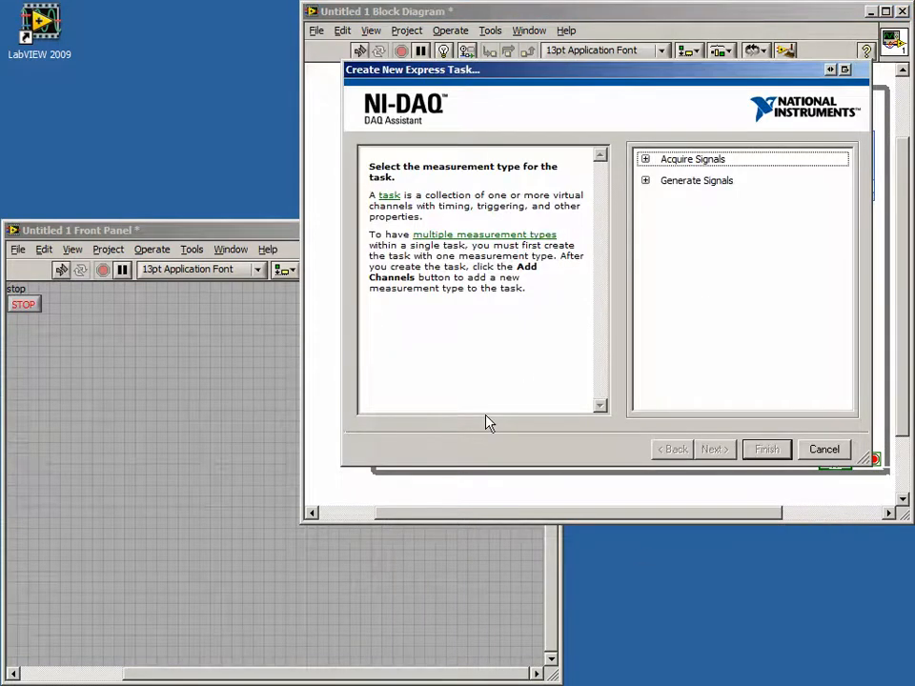
click(644, 160)
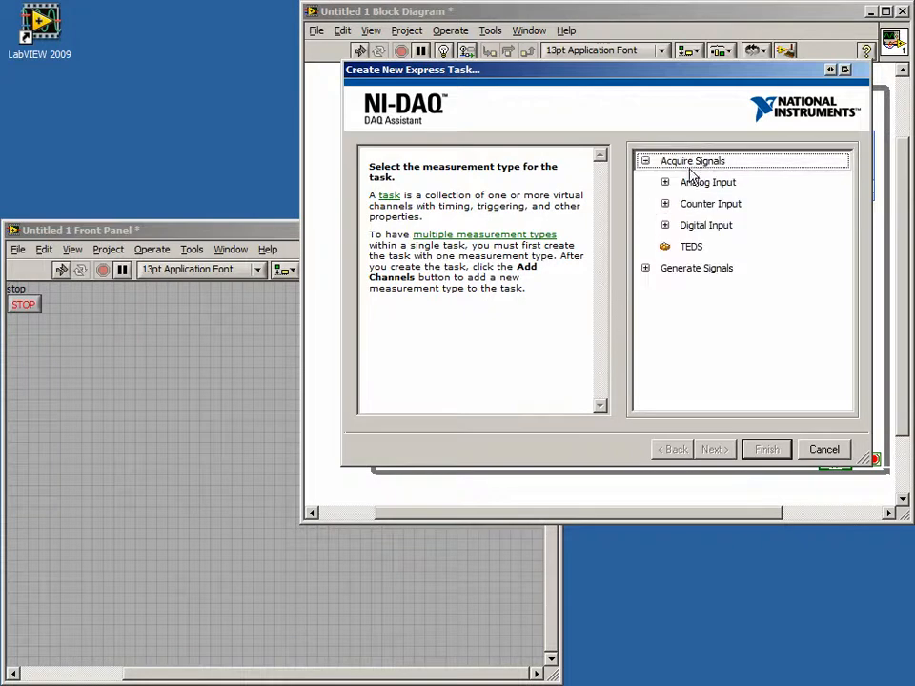
click(663, 225)
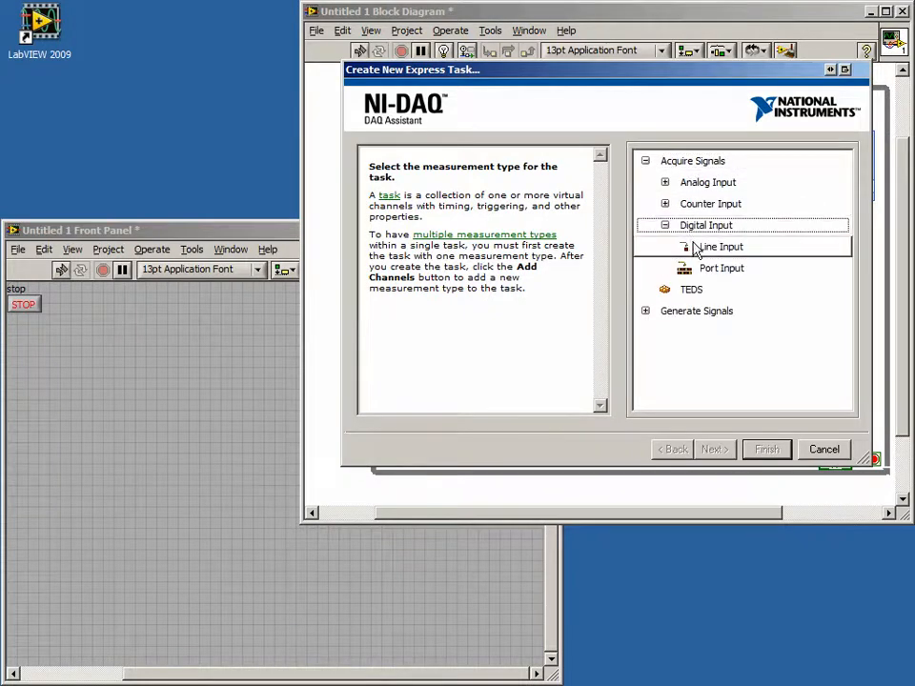
click(721, 246)
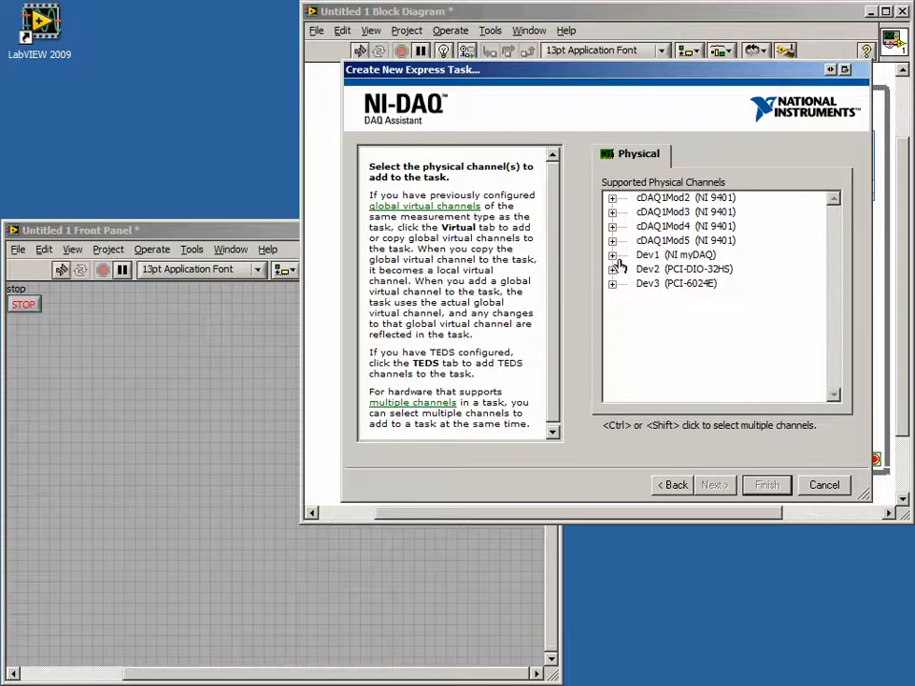
click(614, 256)
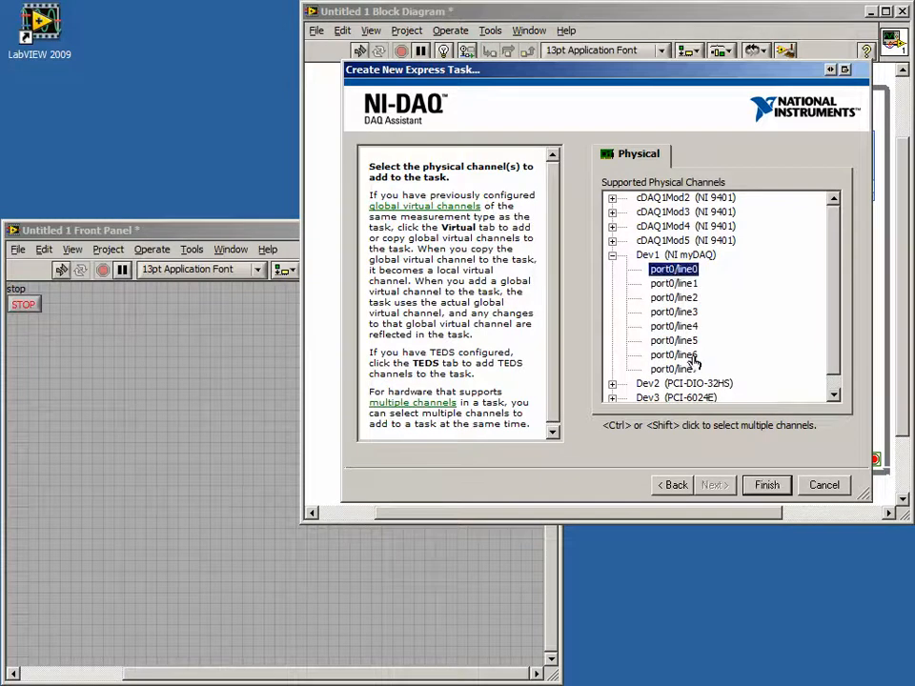
click(677, 369)
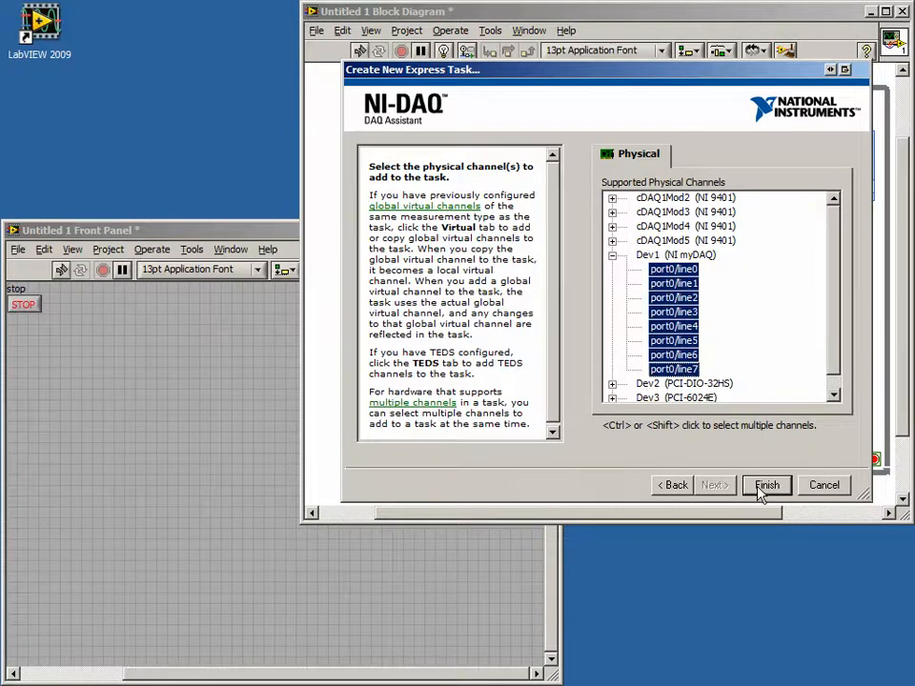
click(766, 486)
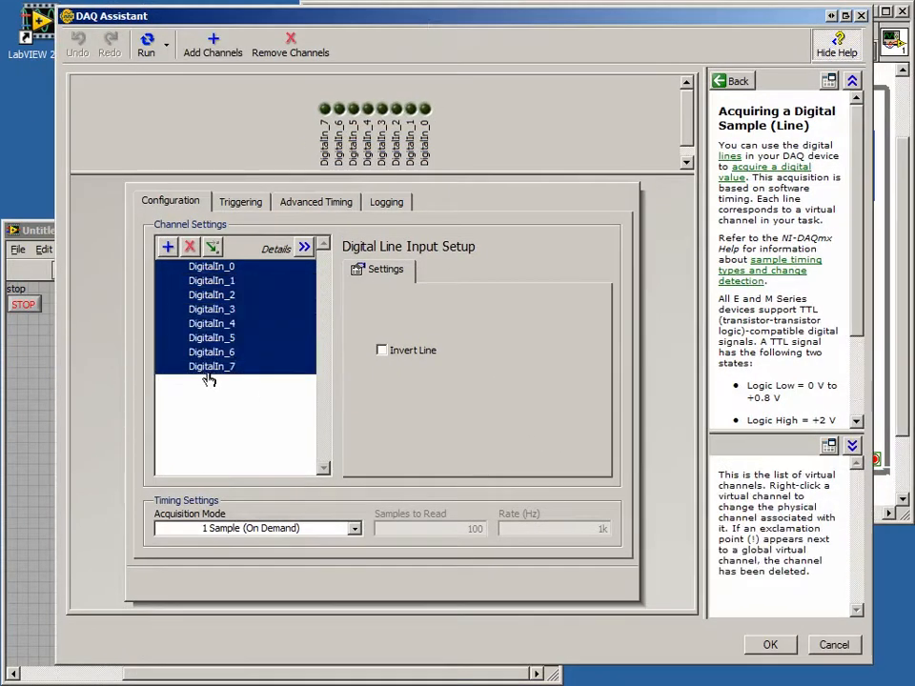
- Enable Invert Line for all eight lines and confirm the digital input task
click(381, 351)
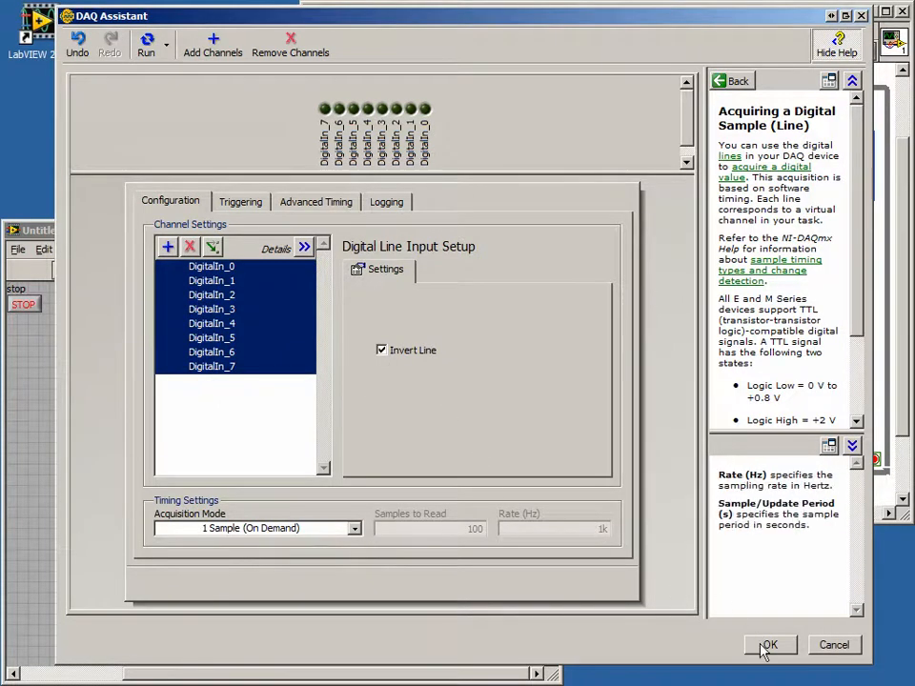
click(770, 644)
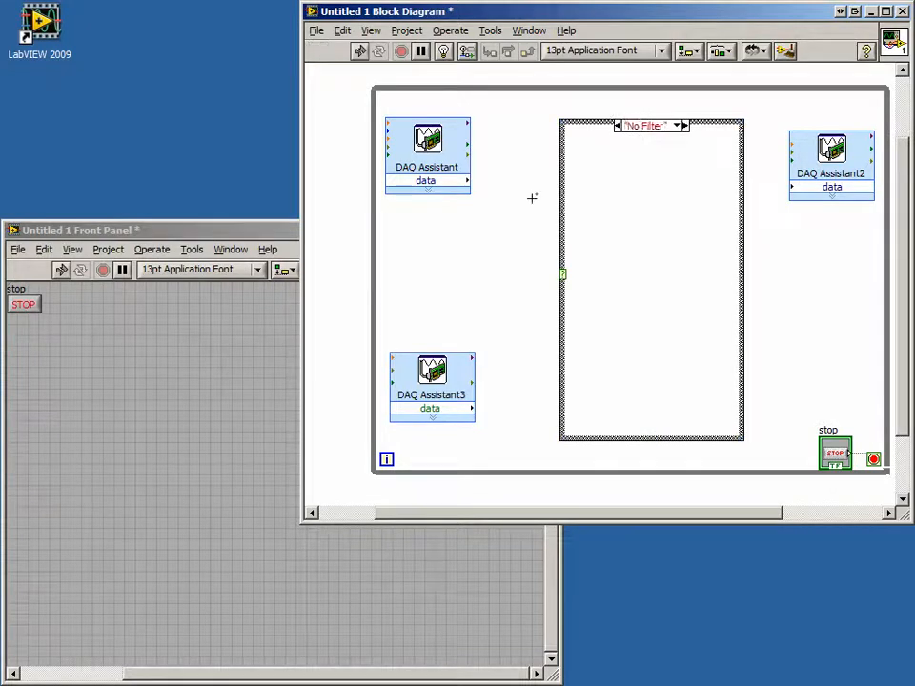
- Wire the DAQ Assistant data output across the case structure into DAQ Assistant2's data input
drag(448, 181, 648, 181)
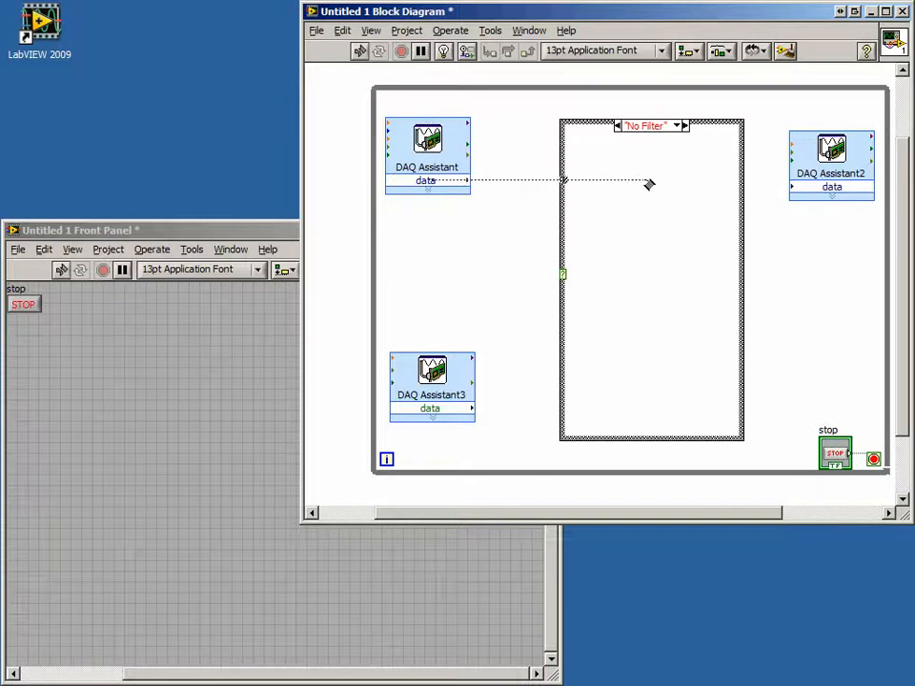
click(791, 179)
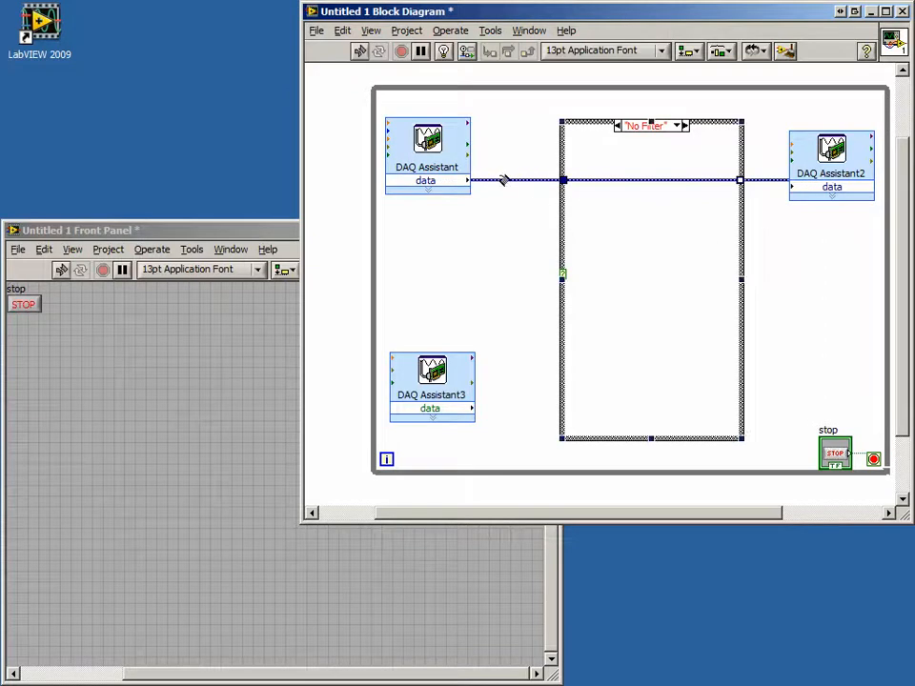
right_click(503, 179)
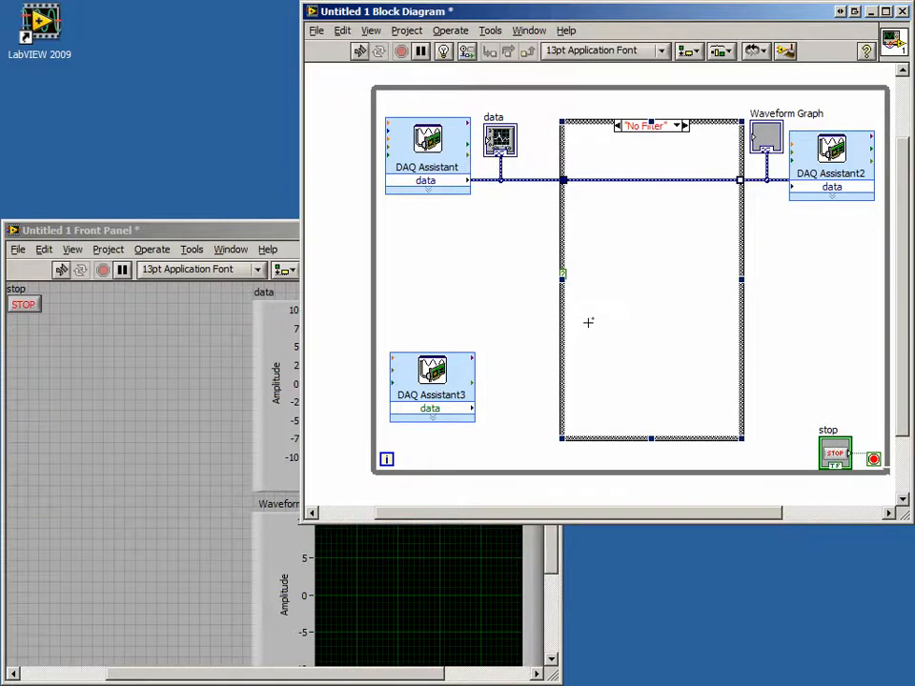
- Quick Drop a Select function into the No Filter case and add a 'Low Pass' string constant
key(ctrl+space)
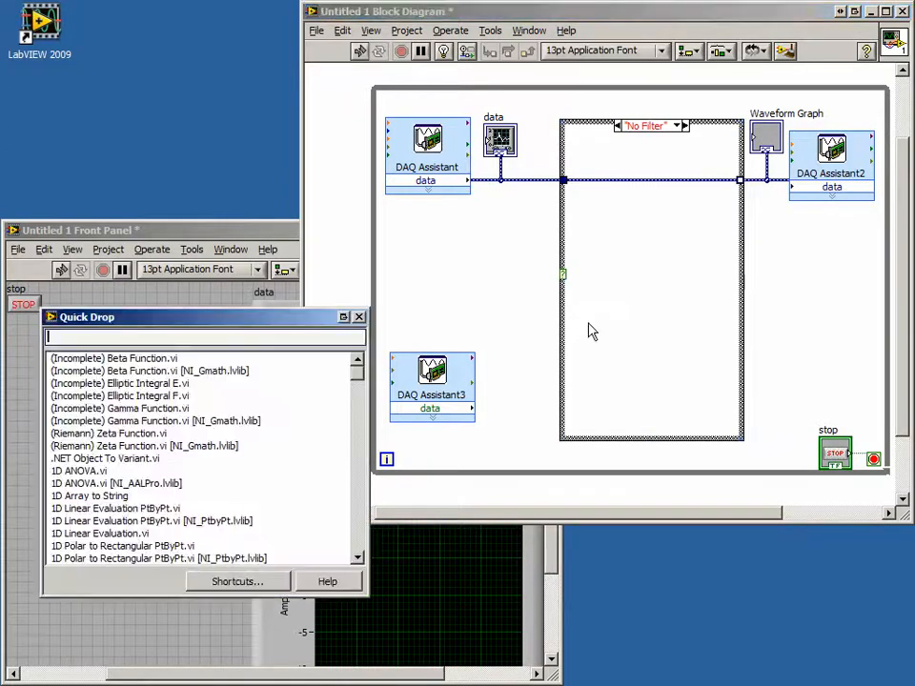
text(Select)
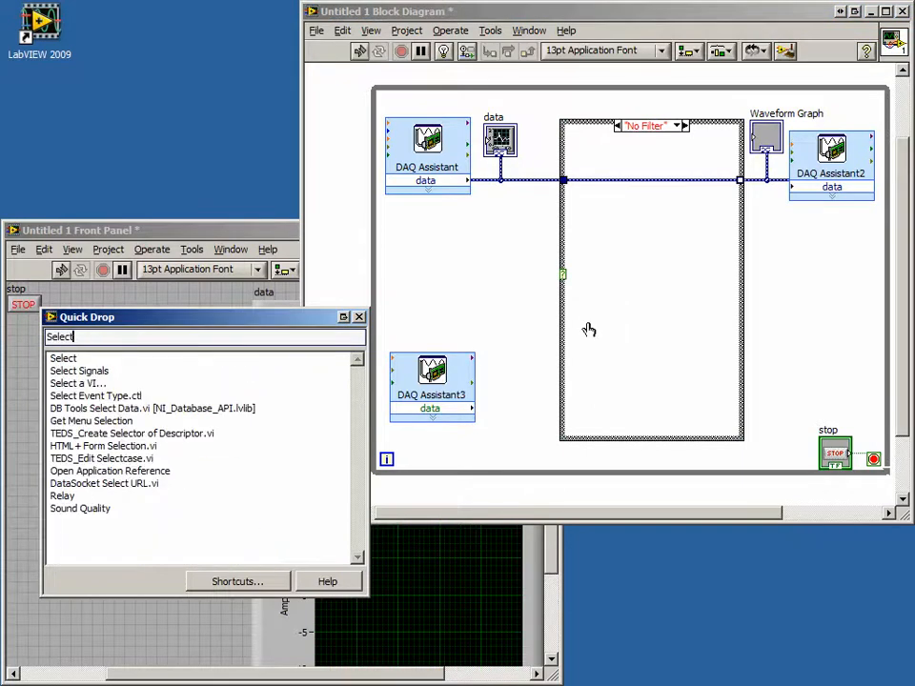
click(358, 316)
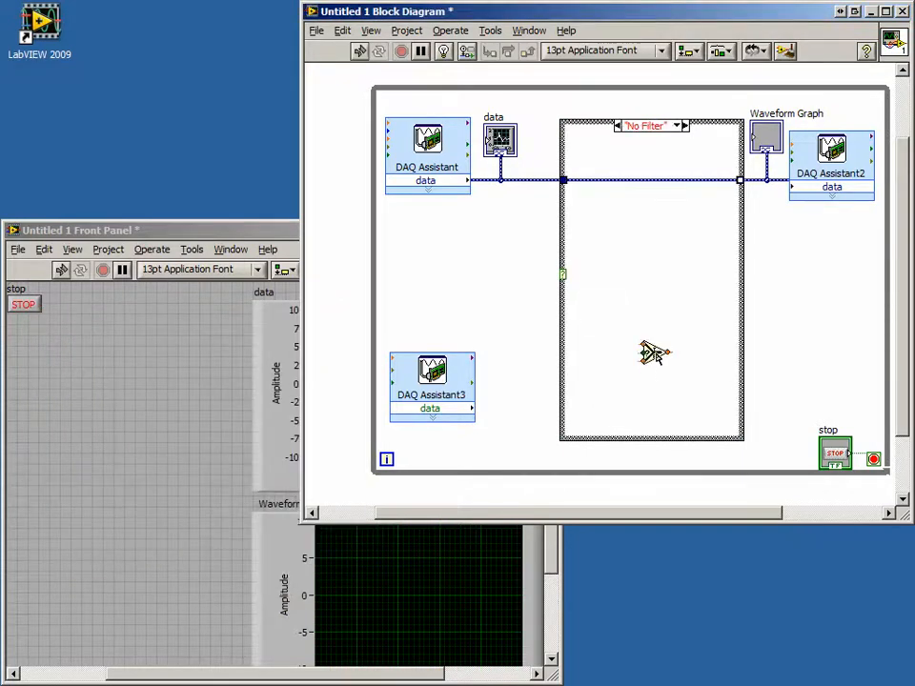
key(ctrl+space)
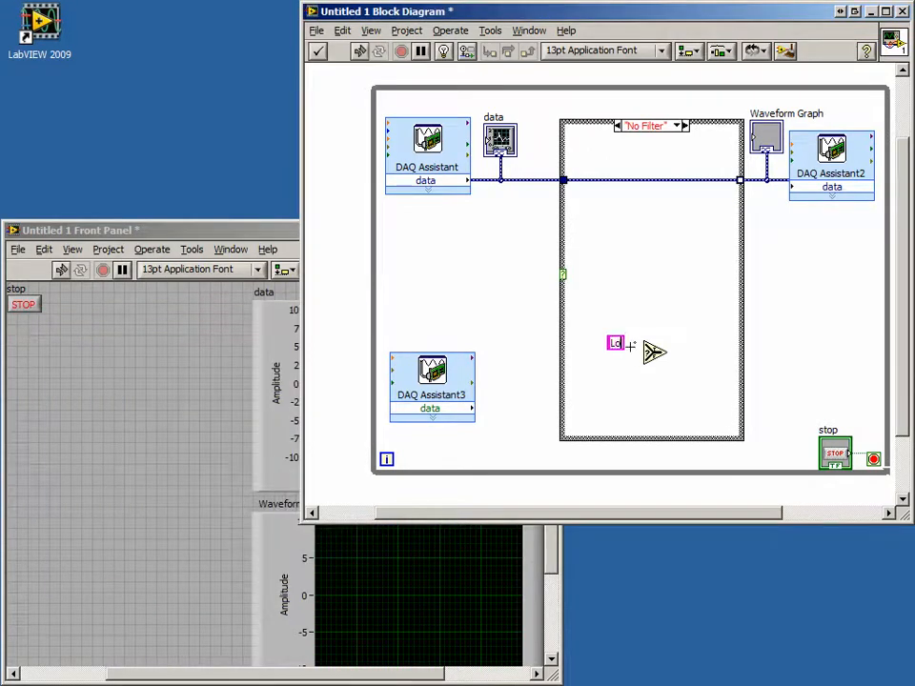
text(Low Pass)
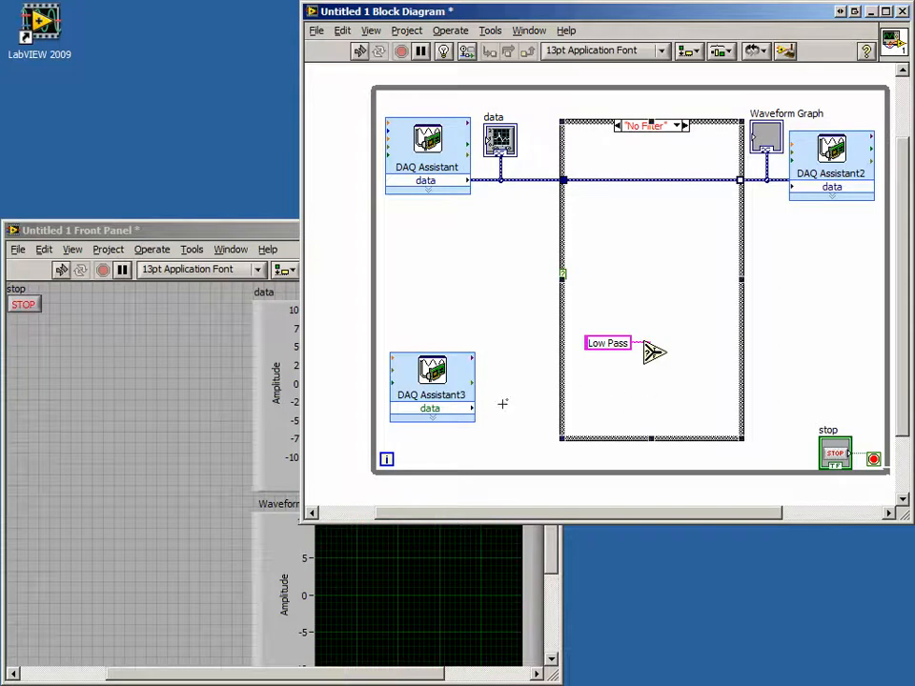
- Browse the Functions > Programming > Boolean subpalette for an array Boolean function
right_click(504, 404)
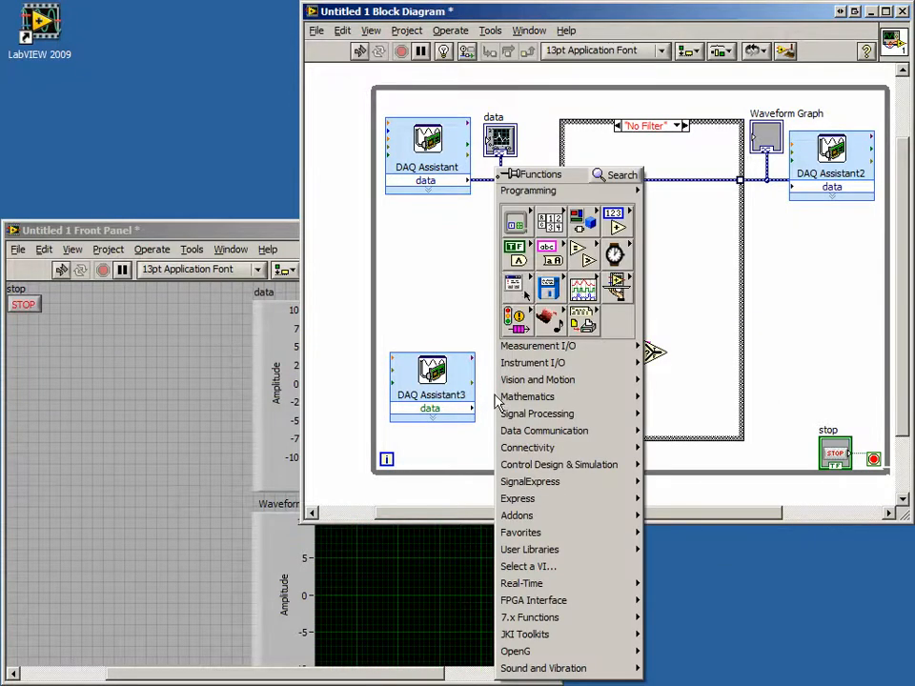
click(519, 251)
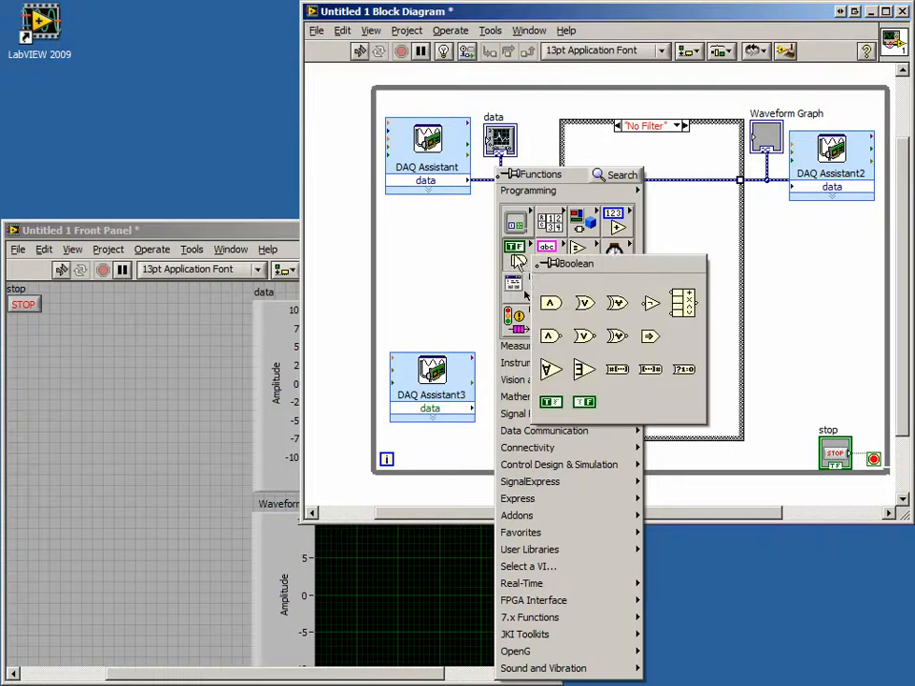
mouse_move(585, 370)
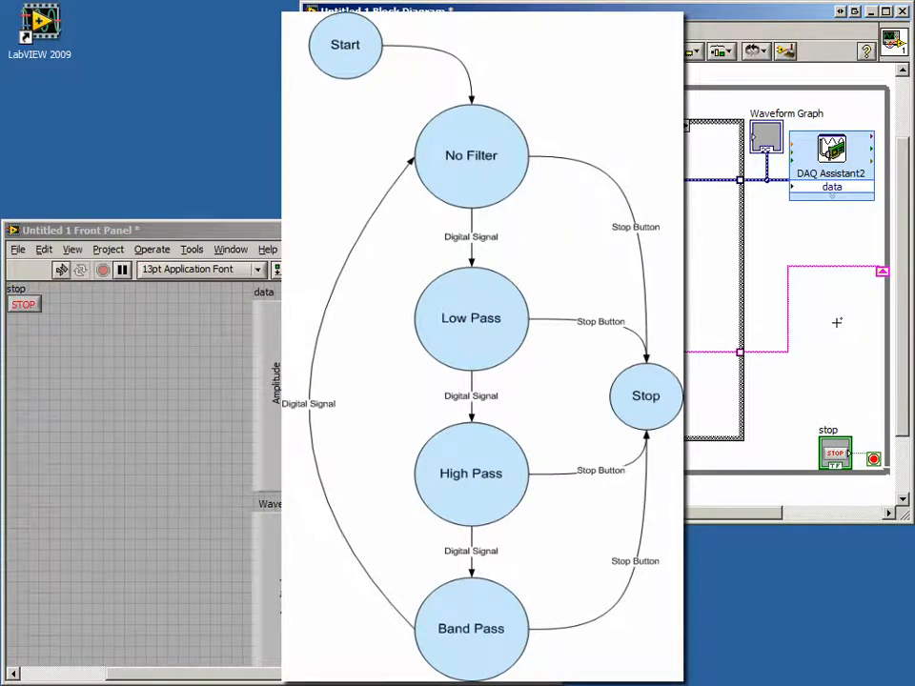
mouse_move(734, 328)
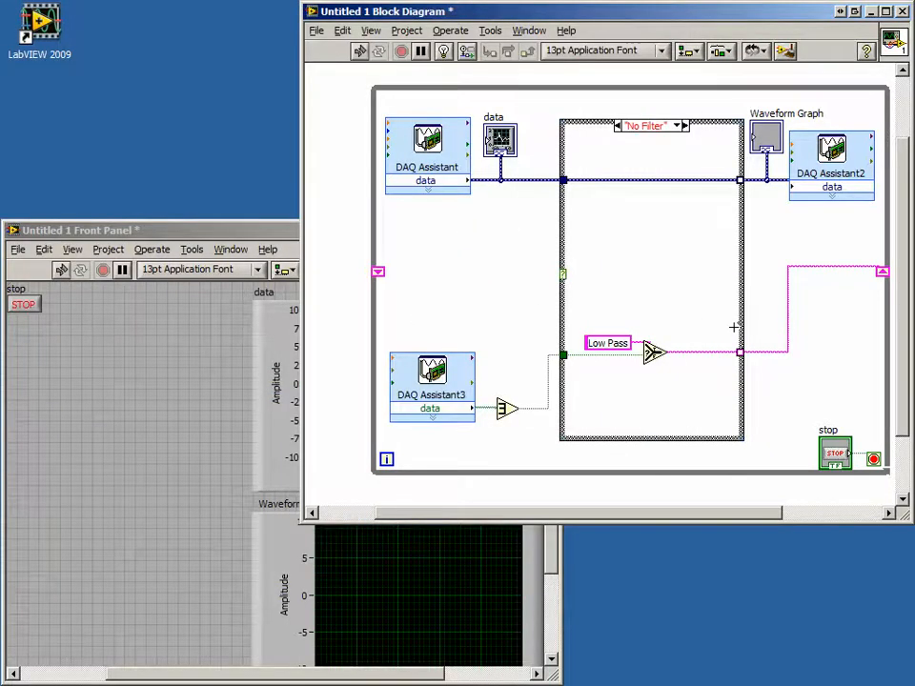
mouse_move(511, 299)
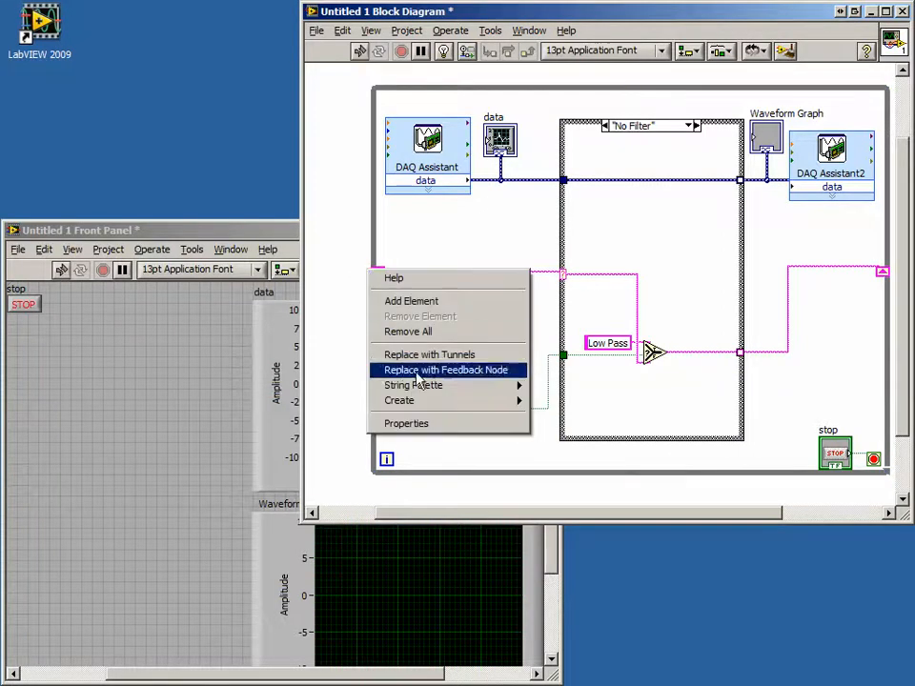
- Create a 'No Filter' string constant on the left shift register terminal
click(446, 370)
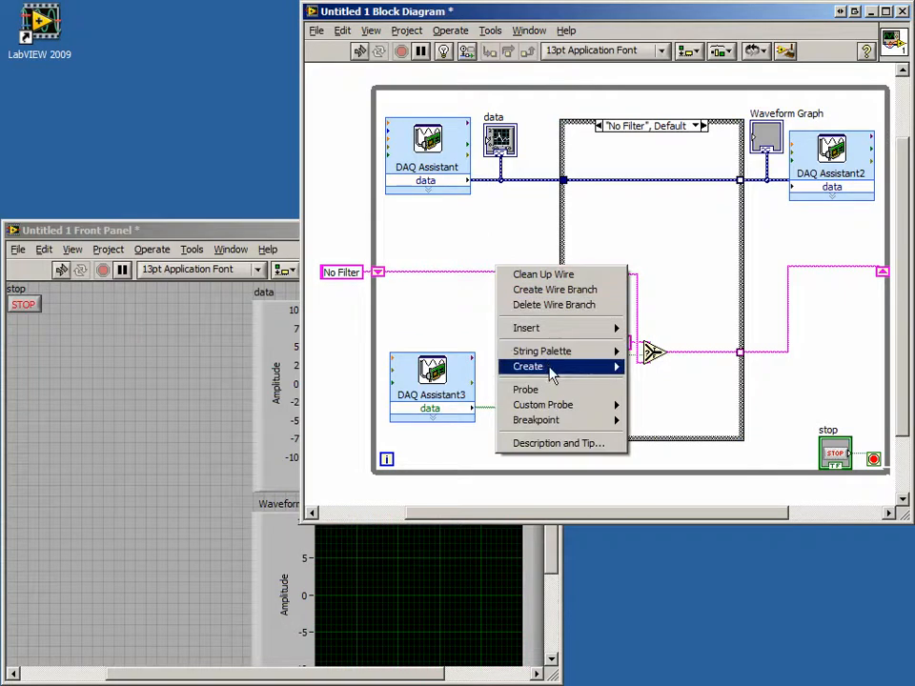
- Rename the string indicator to State and drag it higher on the diagram
click(528, 366)
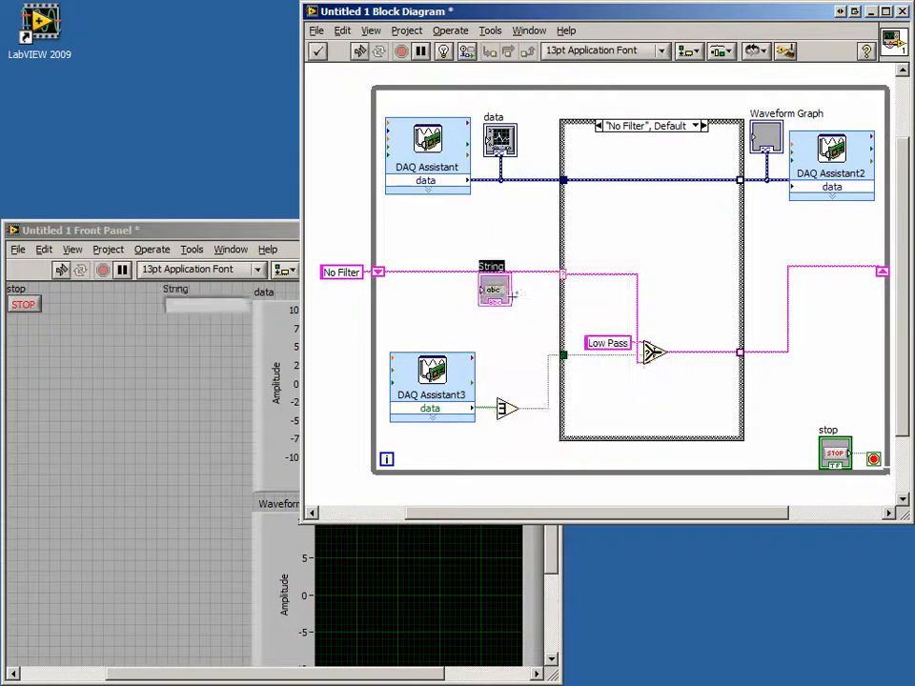
drag(492, 290, 495, 244)
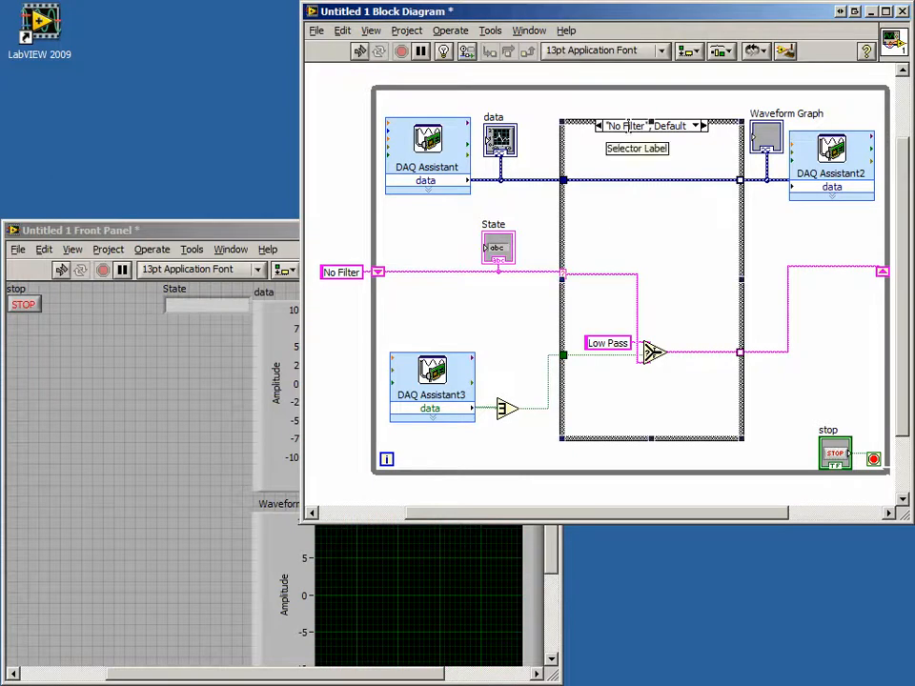
- Add a case after the current one named 'Low Pass' via the case selector menu
right_click(637, 148)
text("Low Pass")
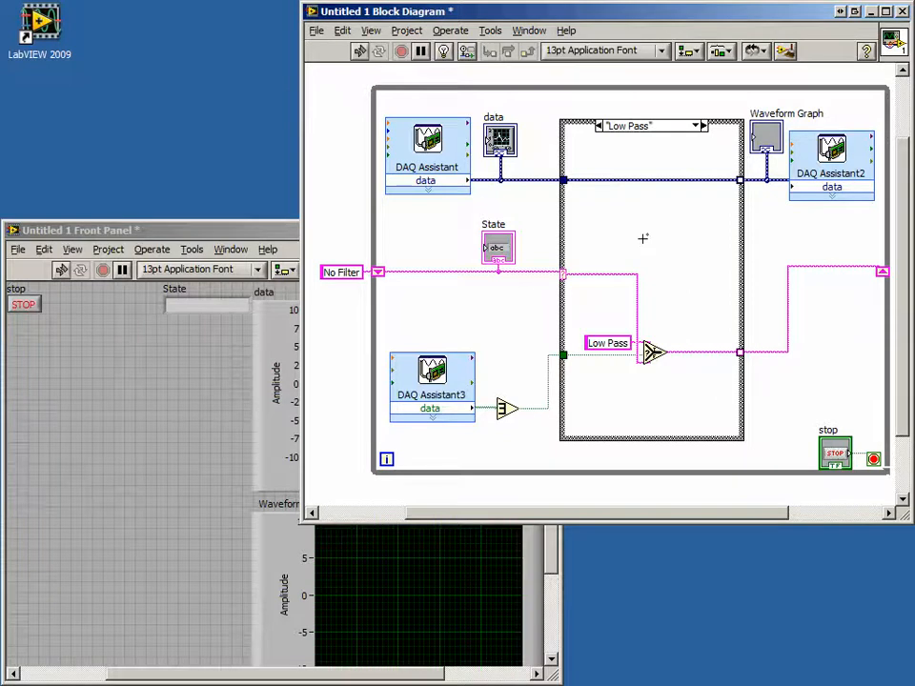
mouse_move(612, 187)
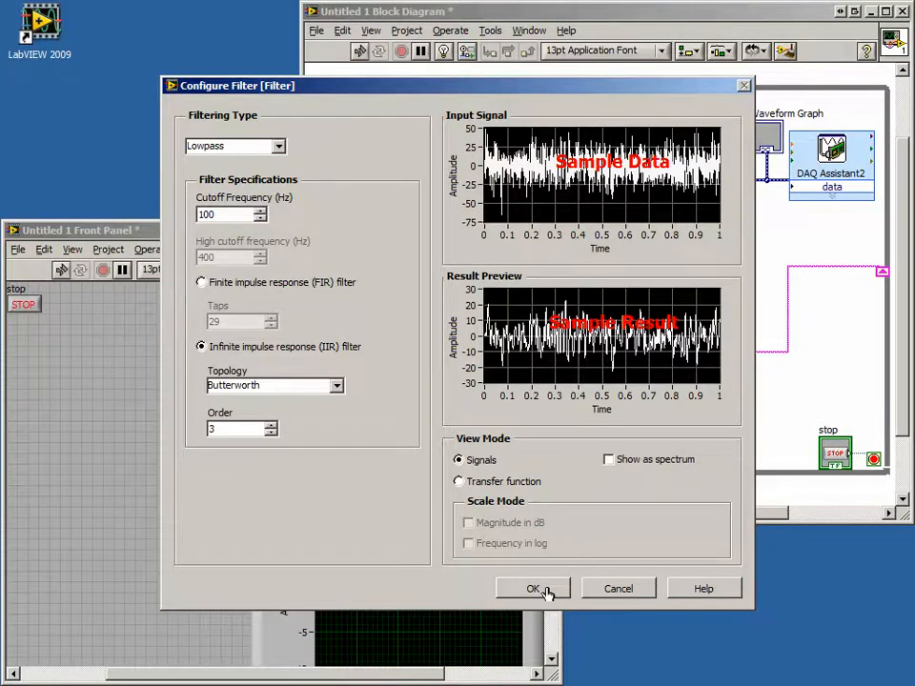
- Confirm the Filter Express VI as a 100 Hz lowpass IIR Butterworth filter
click(534, 587)
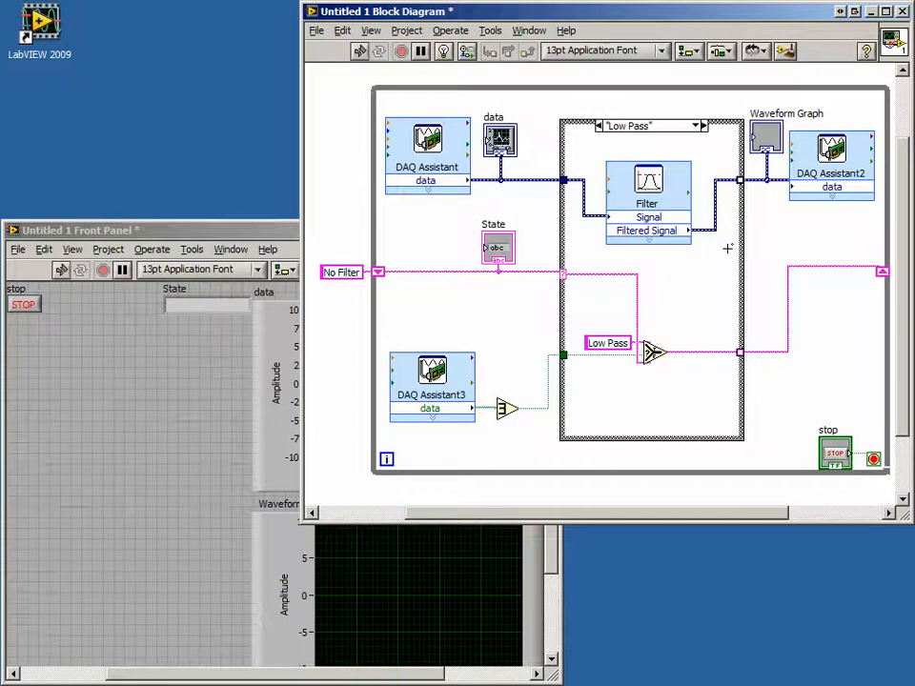
mouse_move(703, 248)
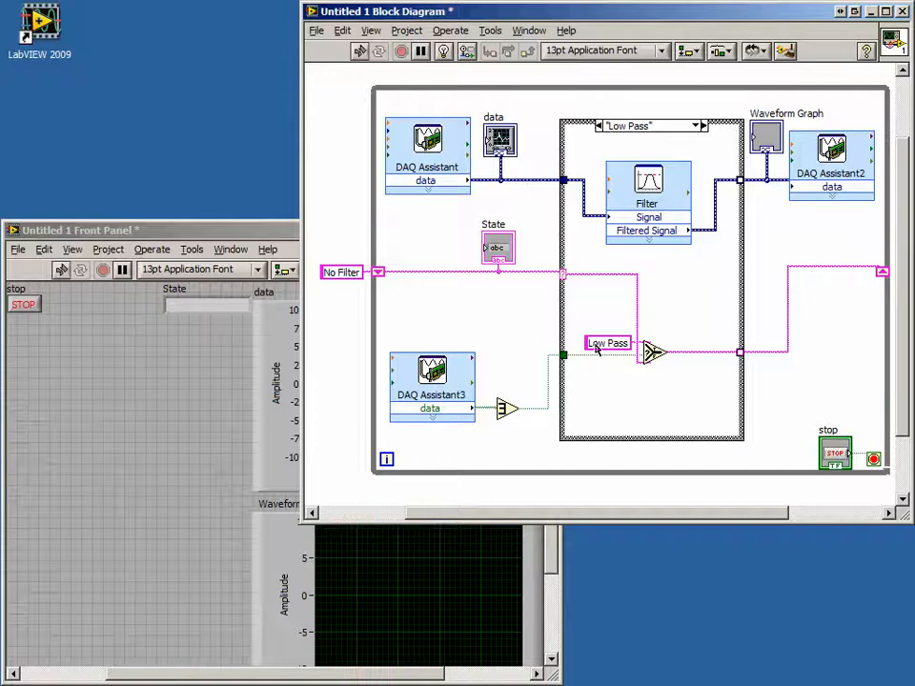
- Change the Low Pass case's next-state string constant to High Pass
double_click(608, 344)
text(High)
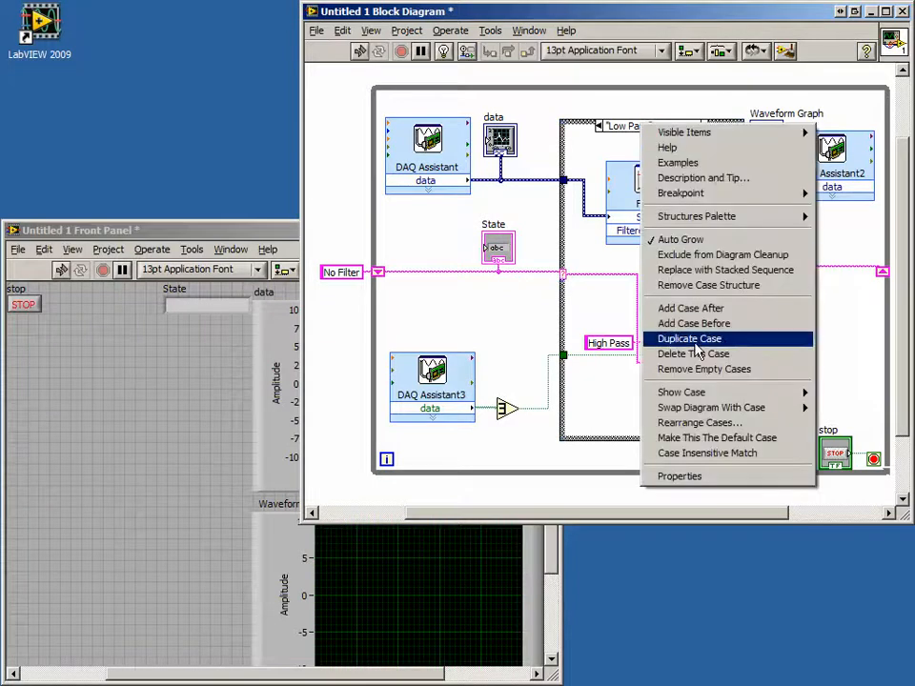
- Duplicate the Low Pass case and name the copy High Pass
click(690, 339)
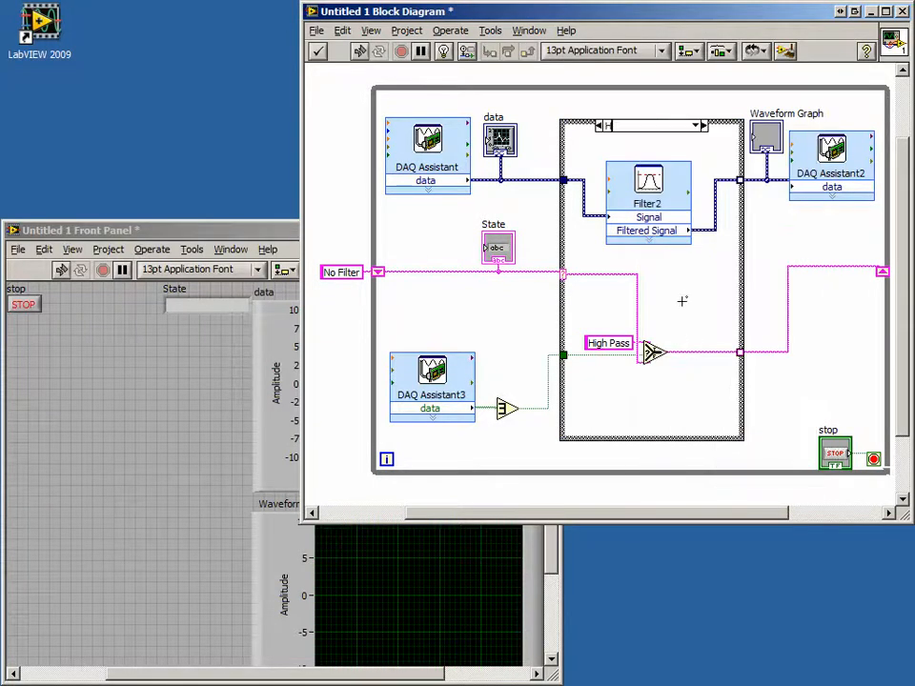
click(648, 126)
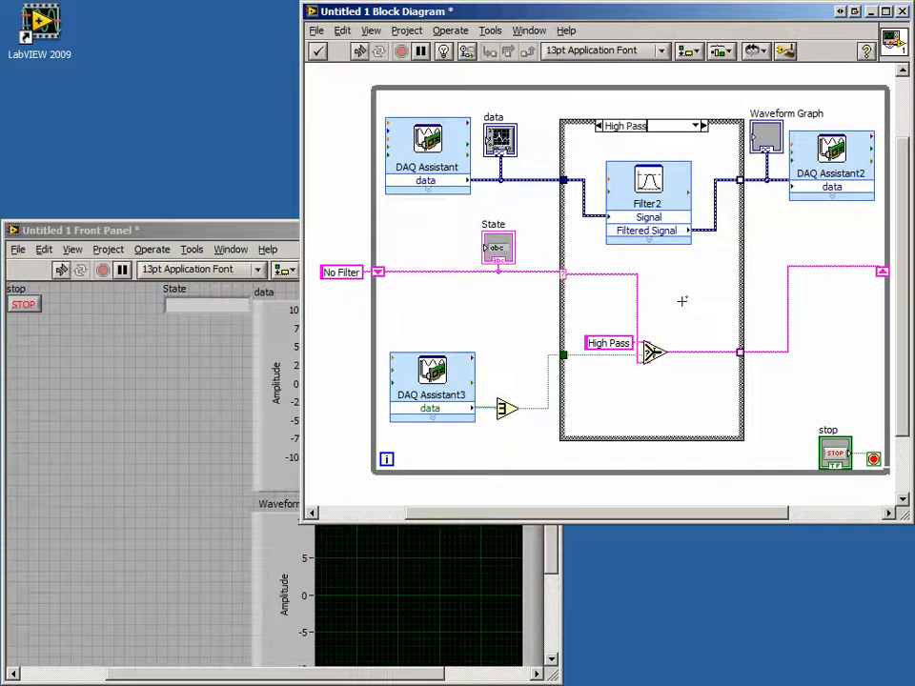
click(648, 181)
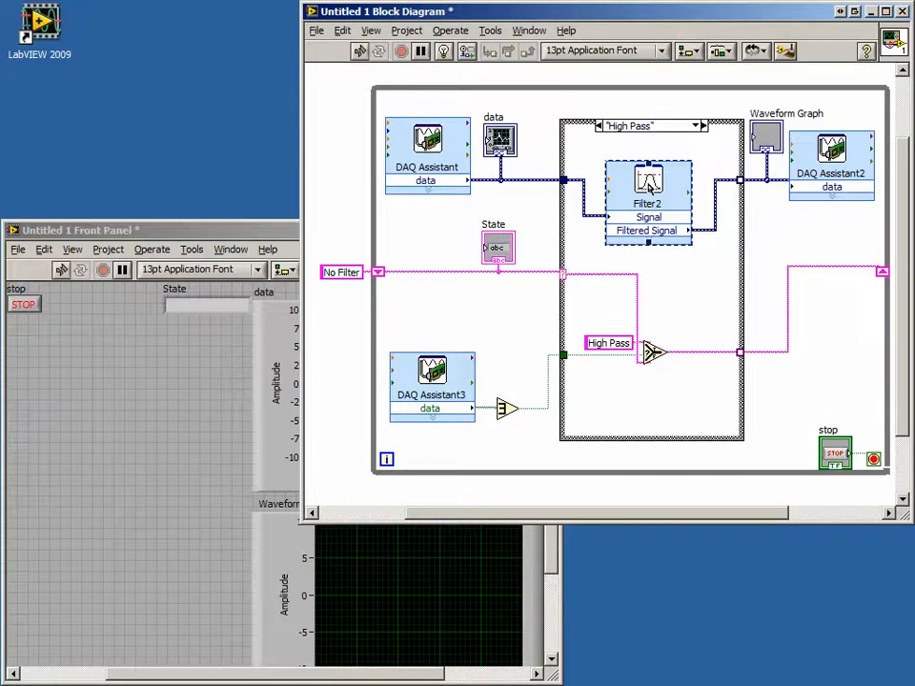
- Configure Filter2 as a highpass Butterworth filter with 1000 Hz cutoff
double_click(648, 181)
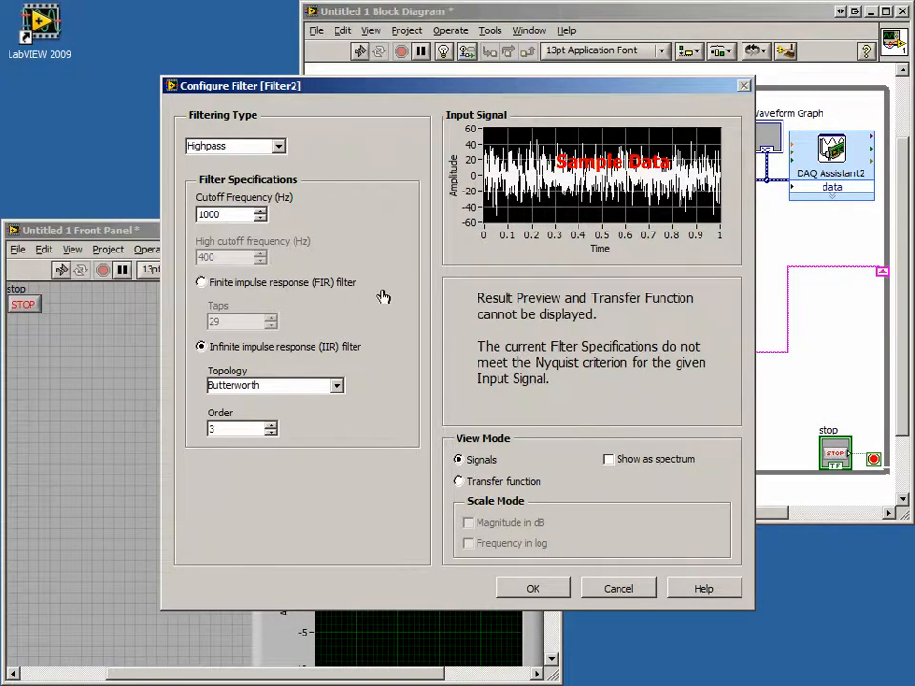
click(534, 587)
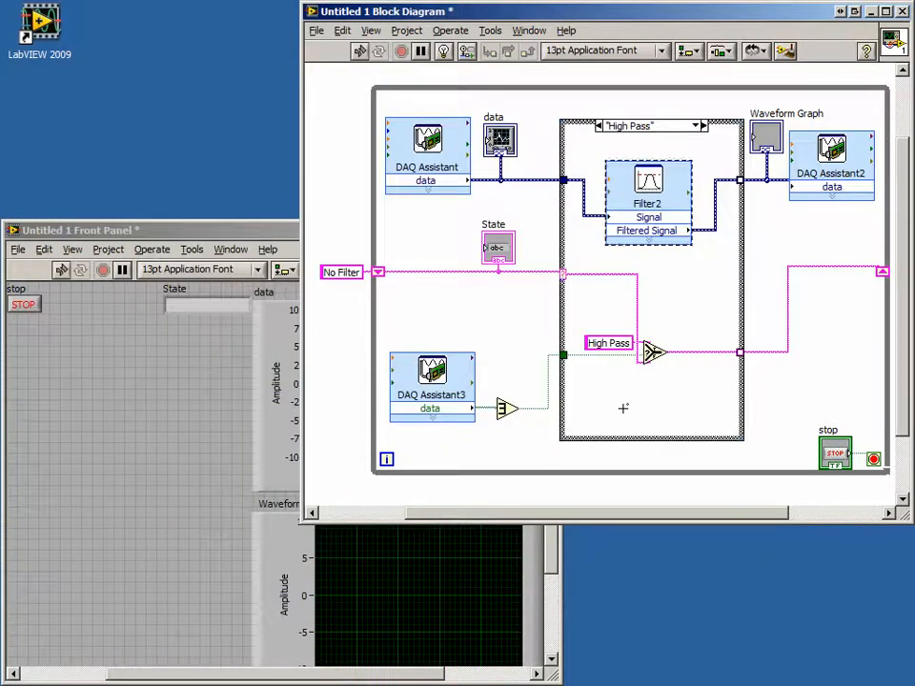
mouse_move(610, 372)
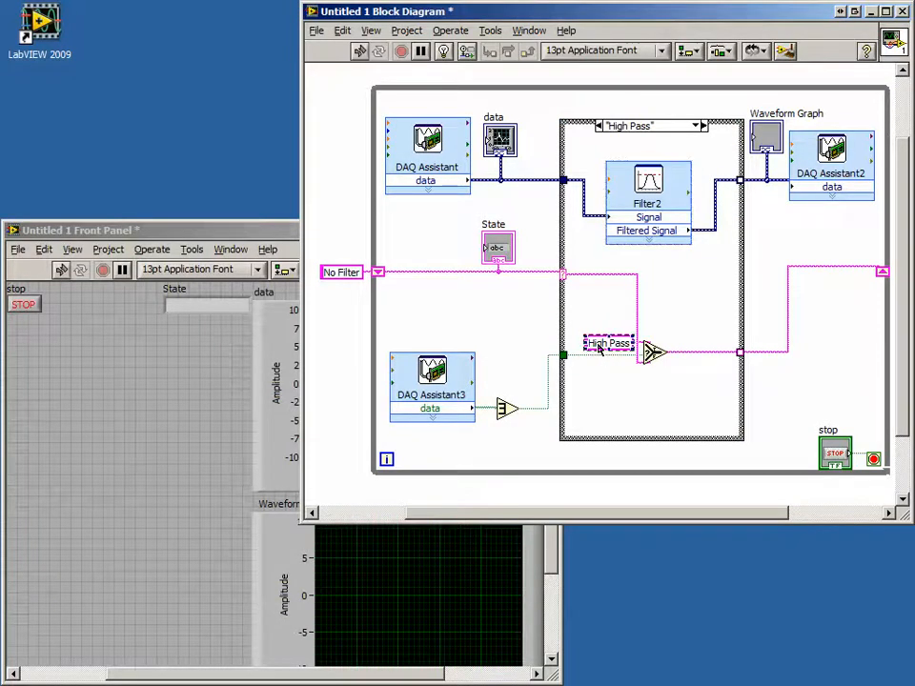
- Set the High Pass case's next state to Band Pass and duplicate the case to hold Filter3
click(608, 343)
text(Band)
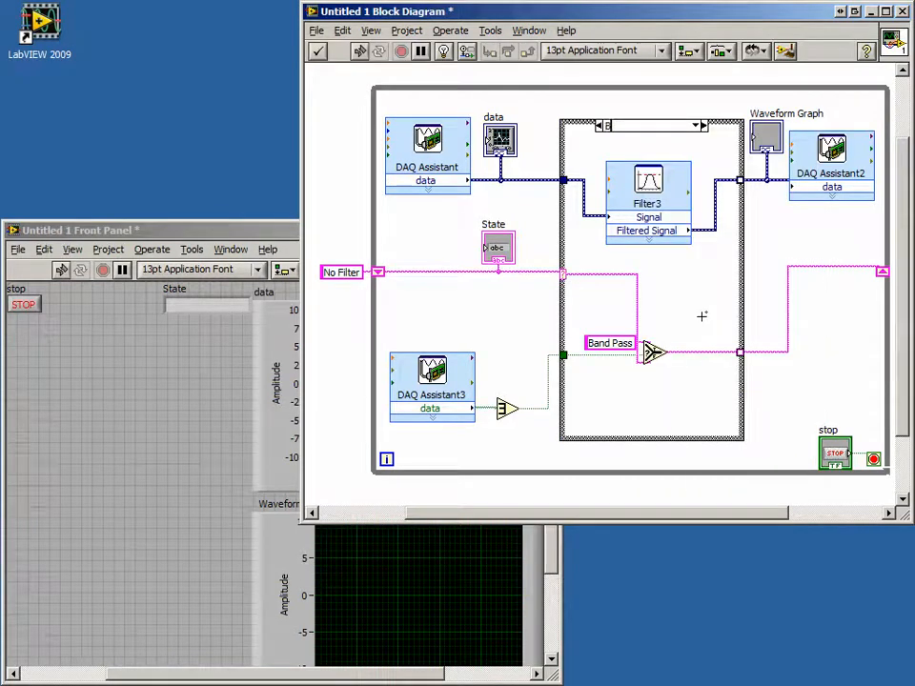
click(648, 126)
text("Band Pass")
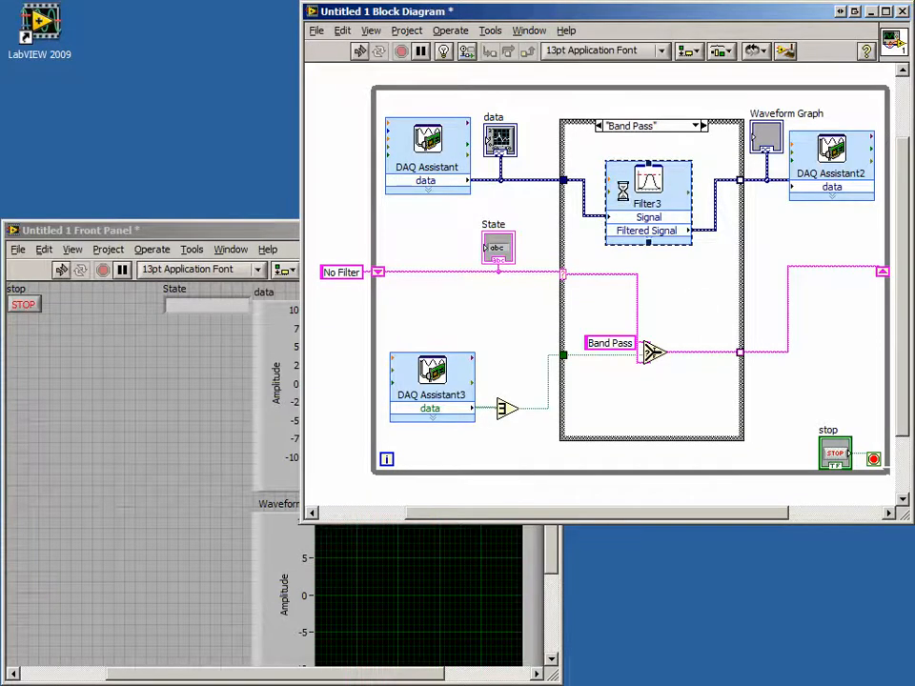
- Configure Filter3 as a bandpass filter with 100 Hz low and 400 Hz high cutoff
double_click(648, 187)
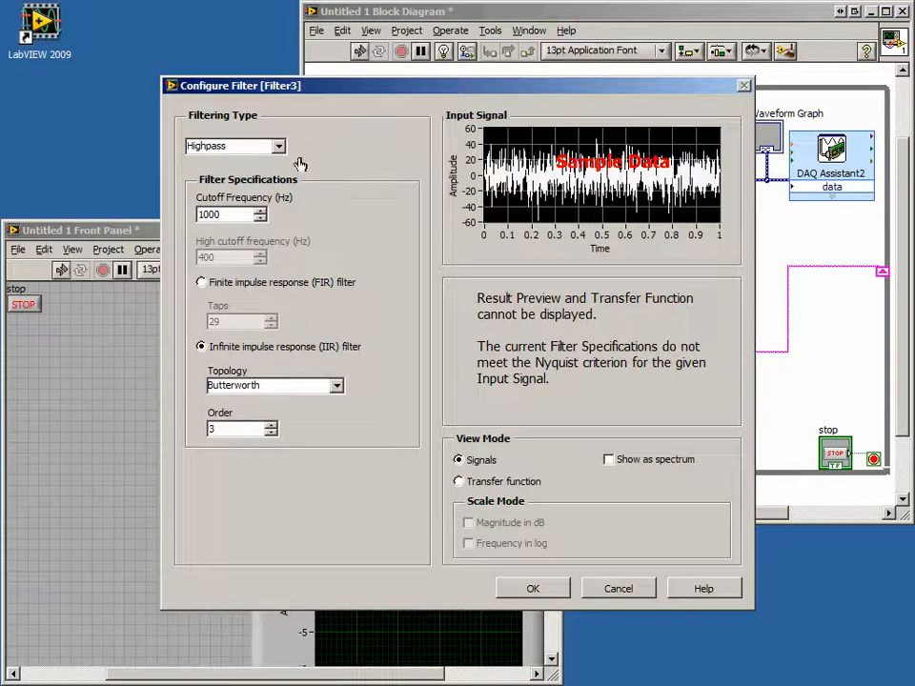
click(233, 145)
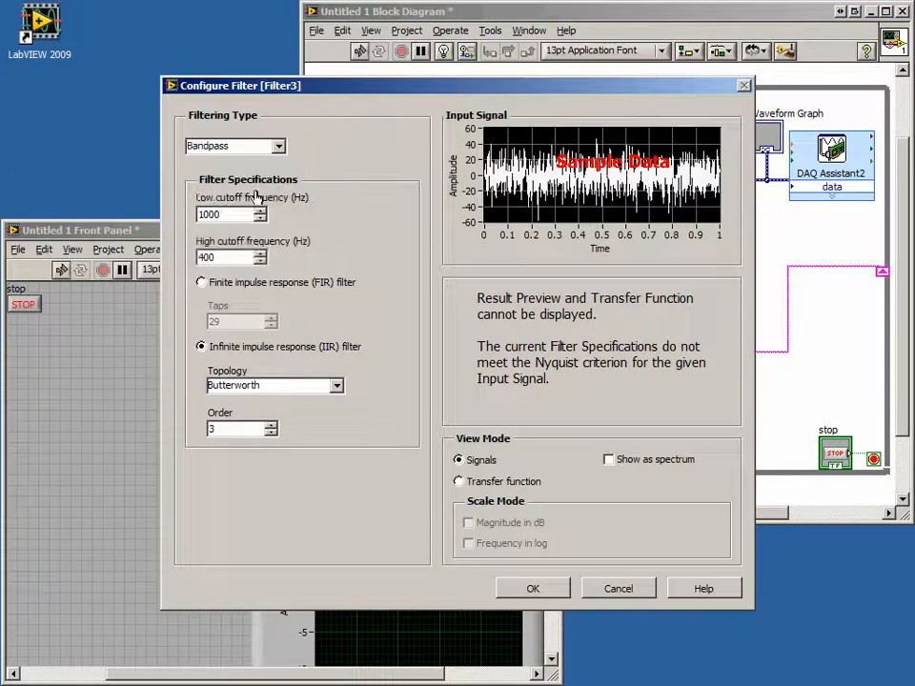
mouse_move(362, 221)
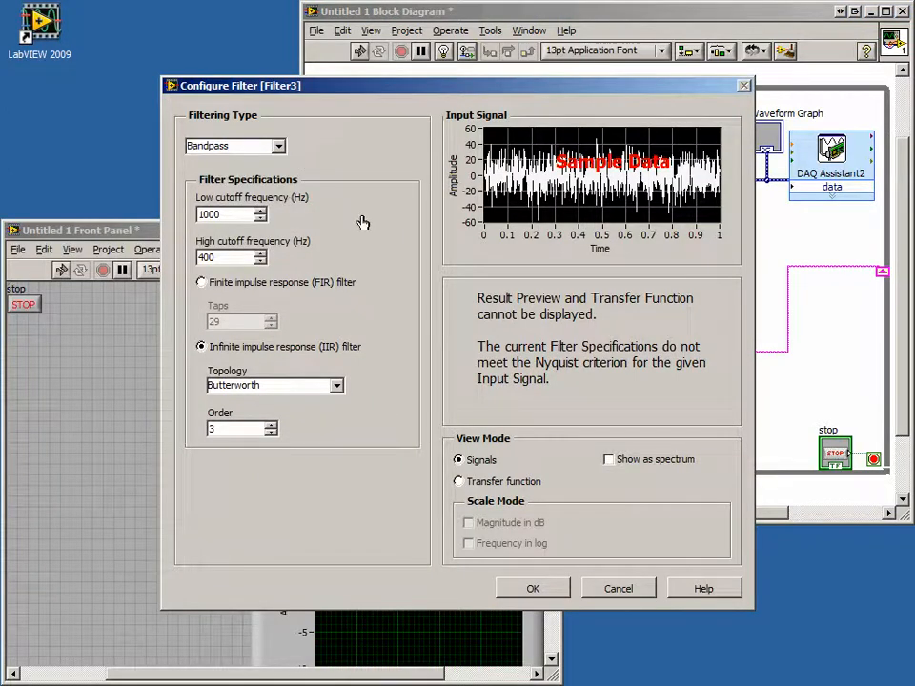
click(229, 213)
text(100)
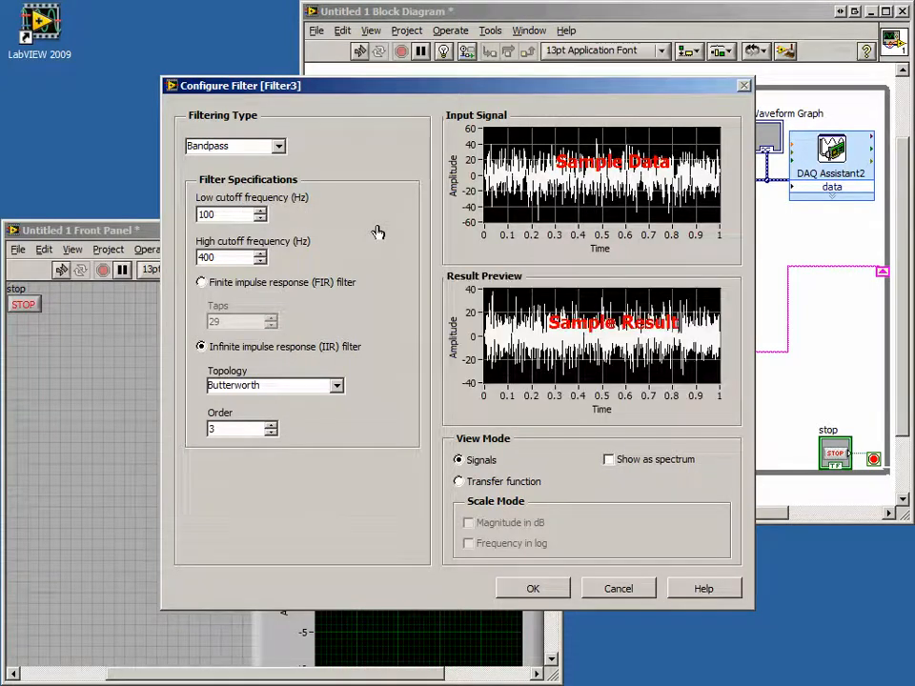
click(534, 587)
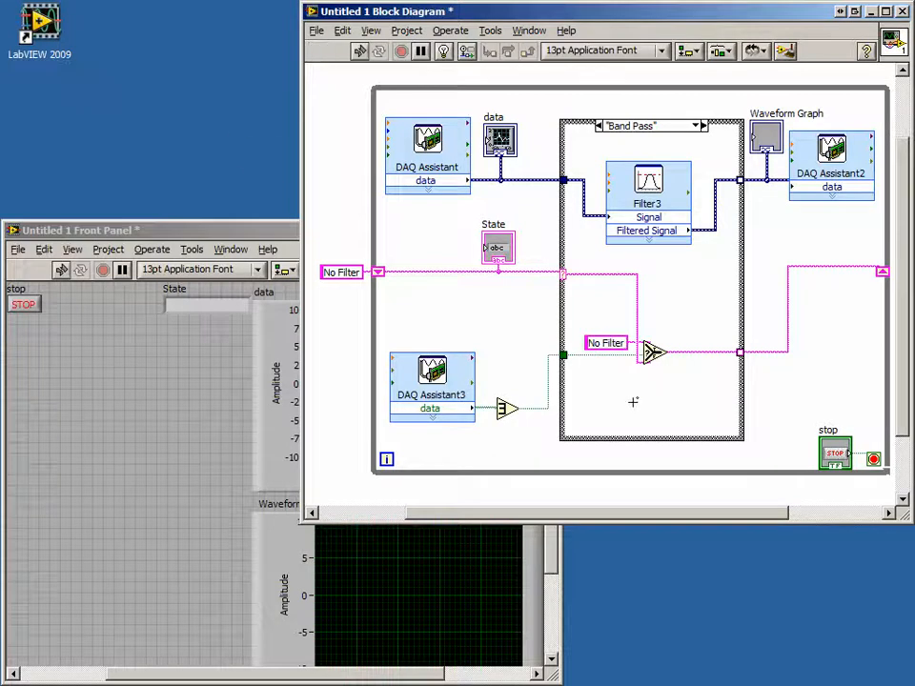
mouse_move(641, 399)
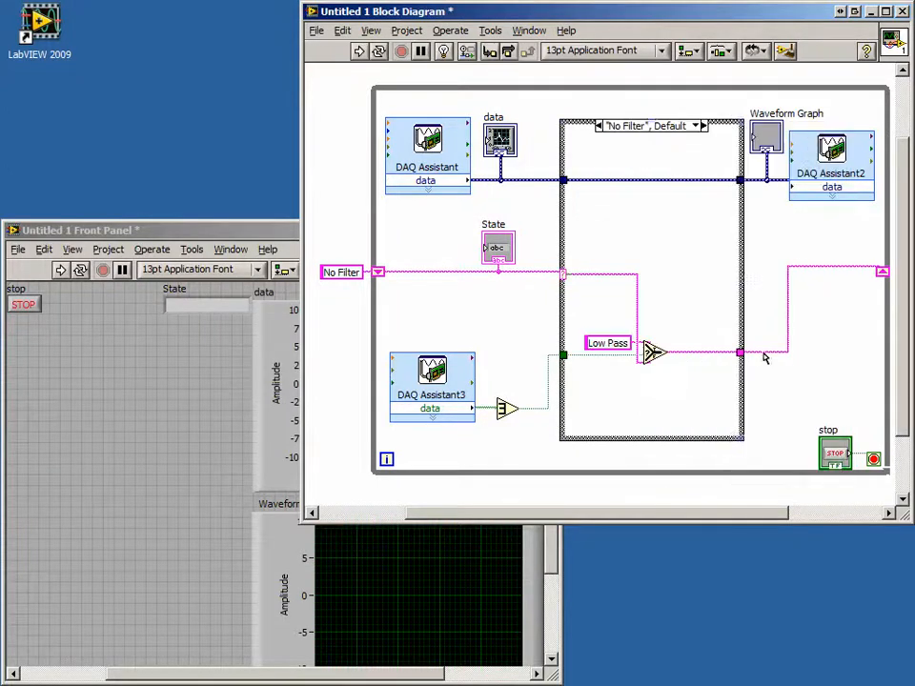
mouse_move(684, 303)
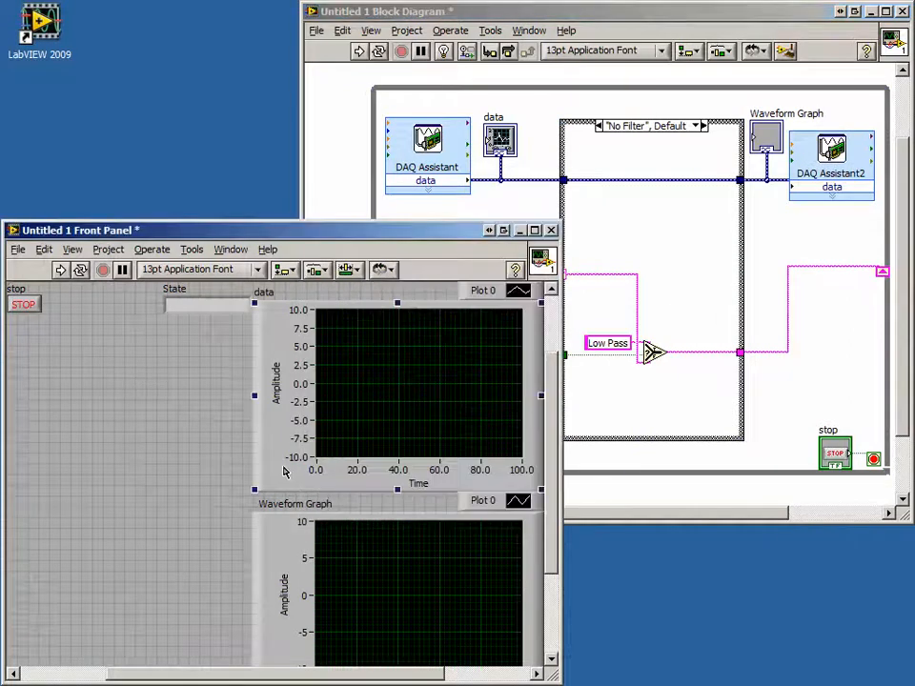
- Enlarge the front panel to show both graphs and run the VI with state No Filter
drag(267, 229, 265, 136)
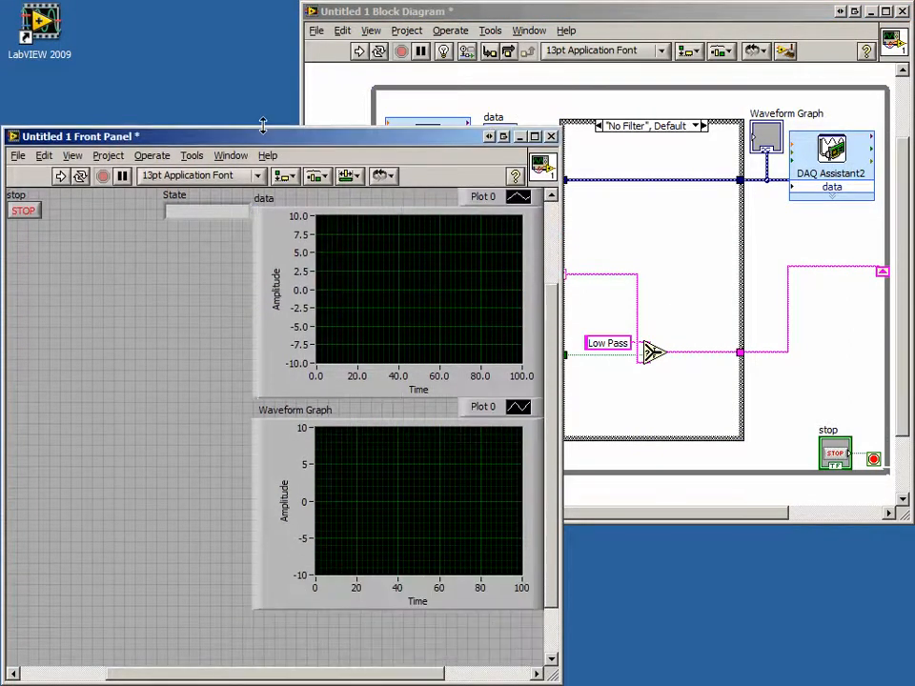
click(59, 175)
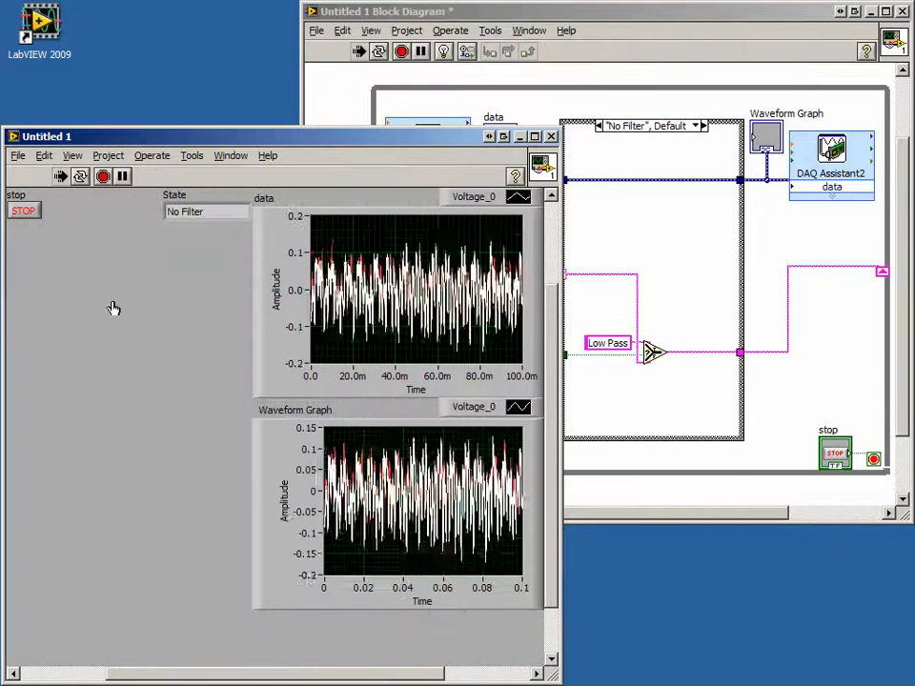